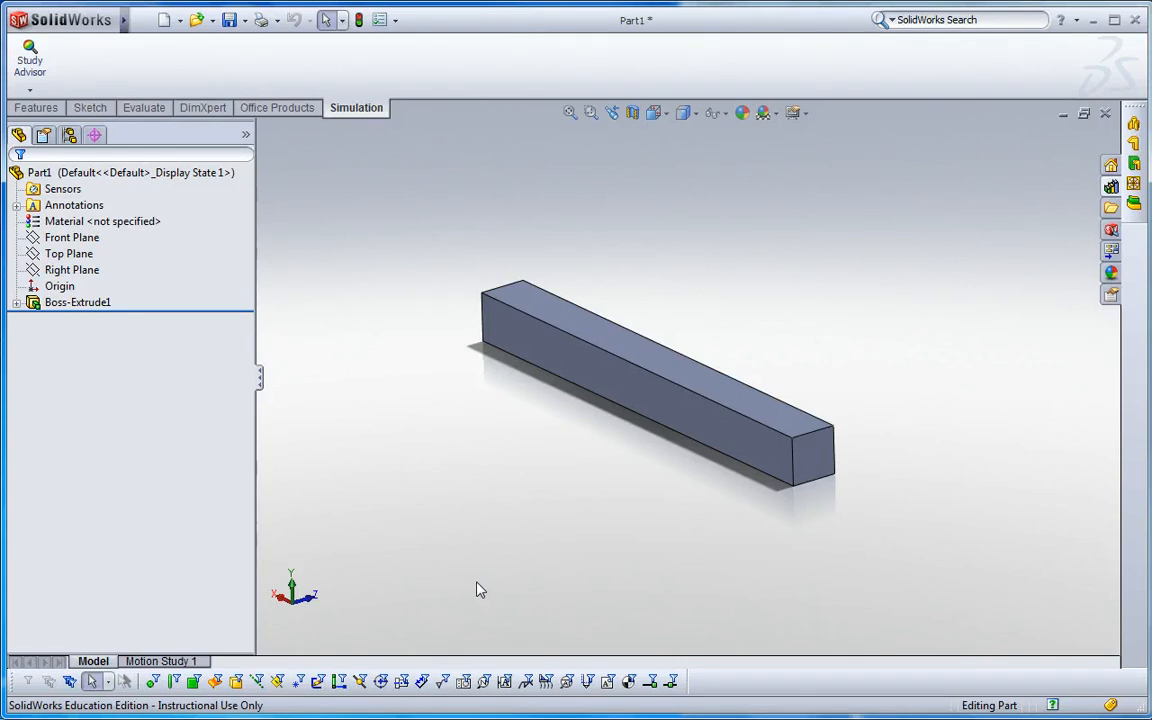
pyautogui.moveTo(593, 522)
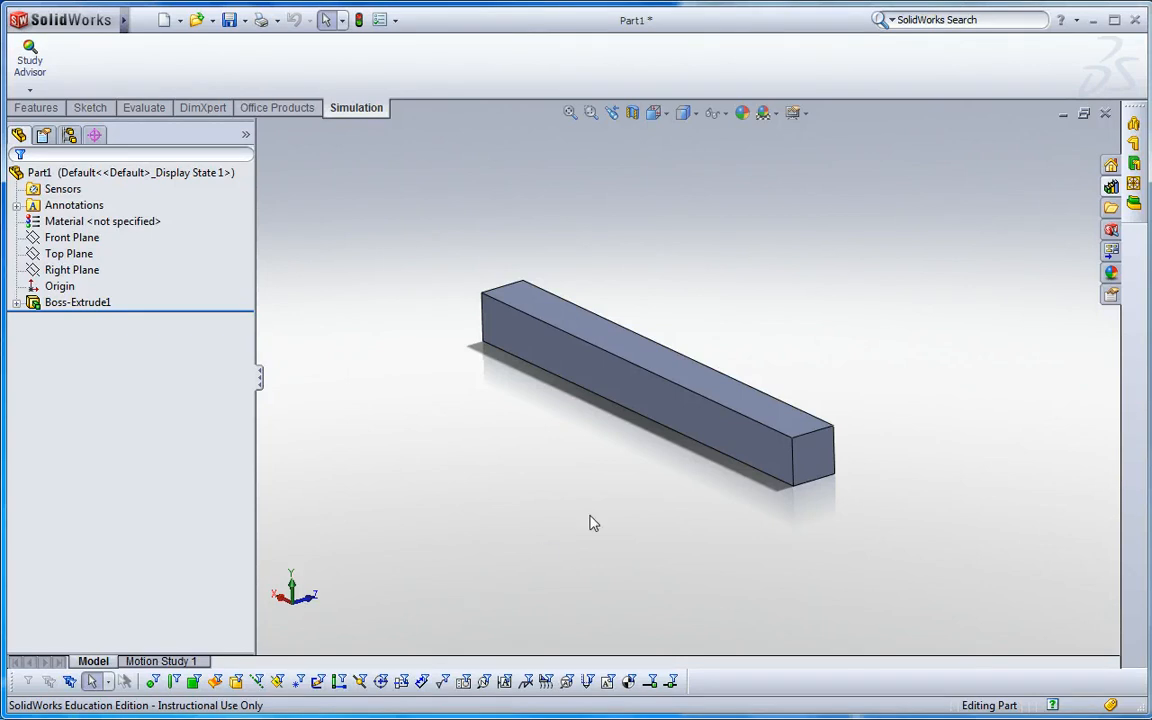
pyautogui.moveTo(853, 353)
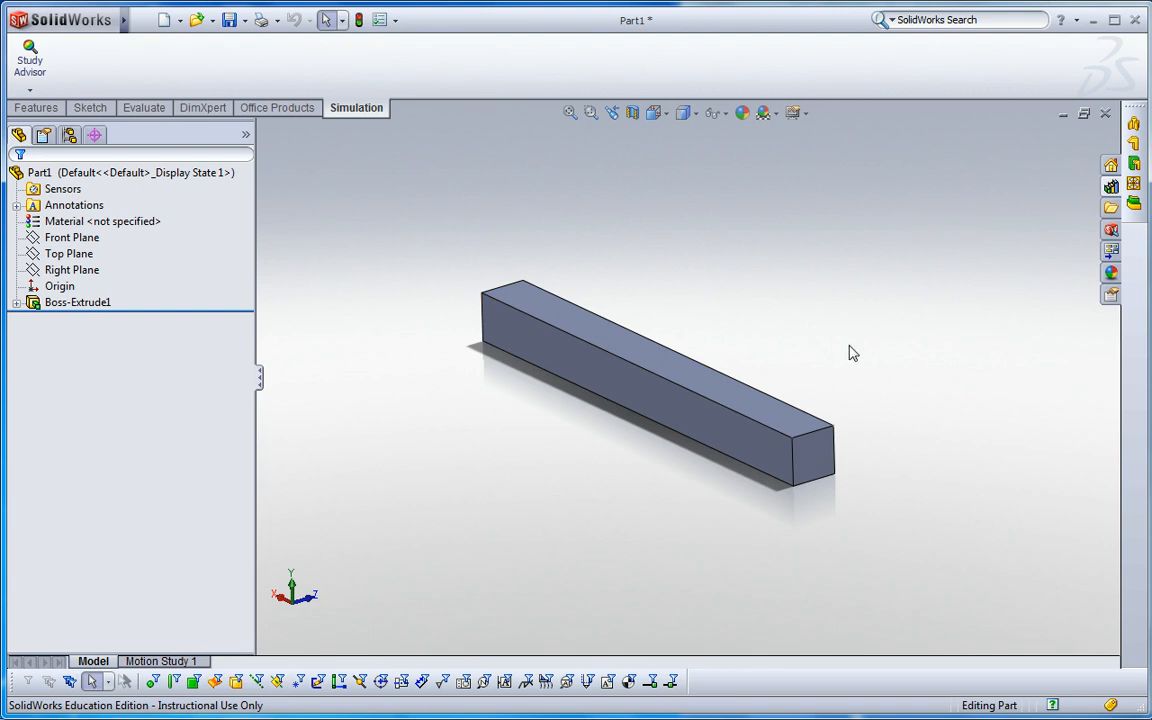
pyautogui.moveTo(369, 297)
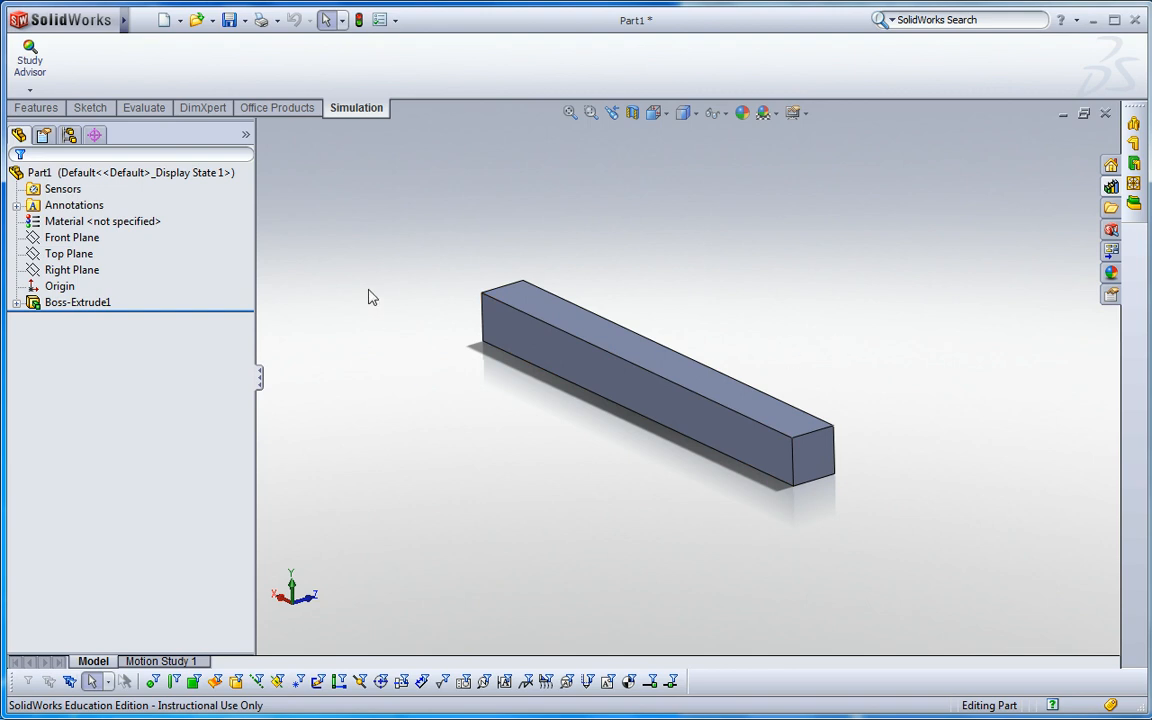
# - Start a New Study from the Study Advisor with Frequency as the analysis type
pyautogui.click(30, 90)
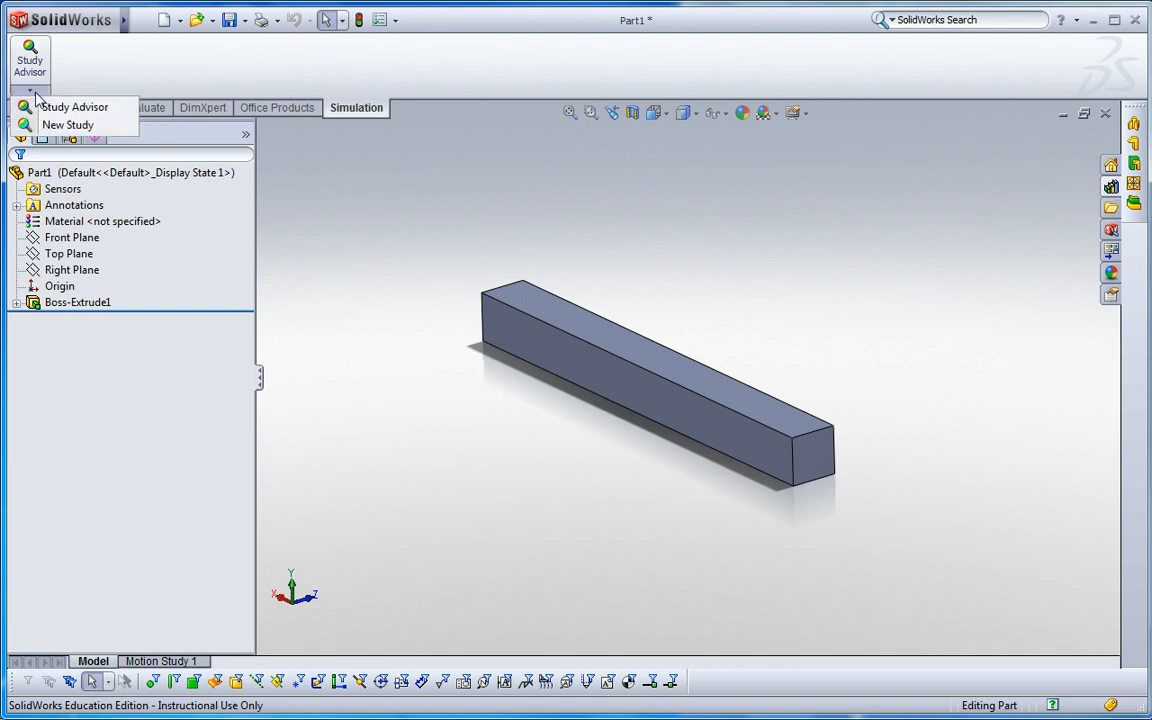
pyautogui.click(68, 124)
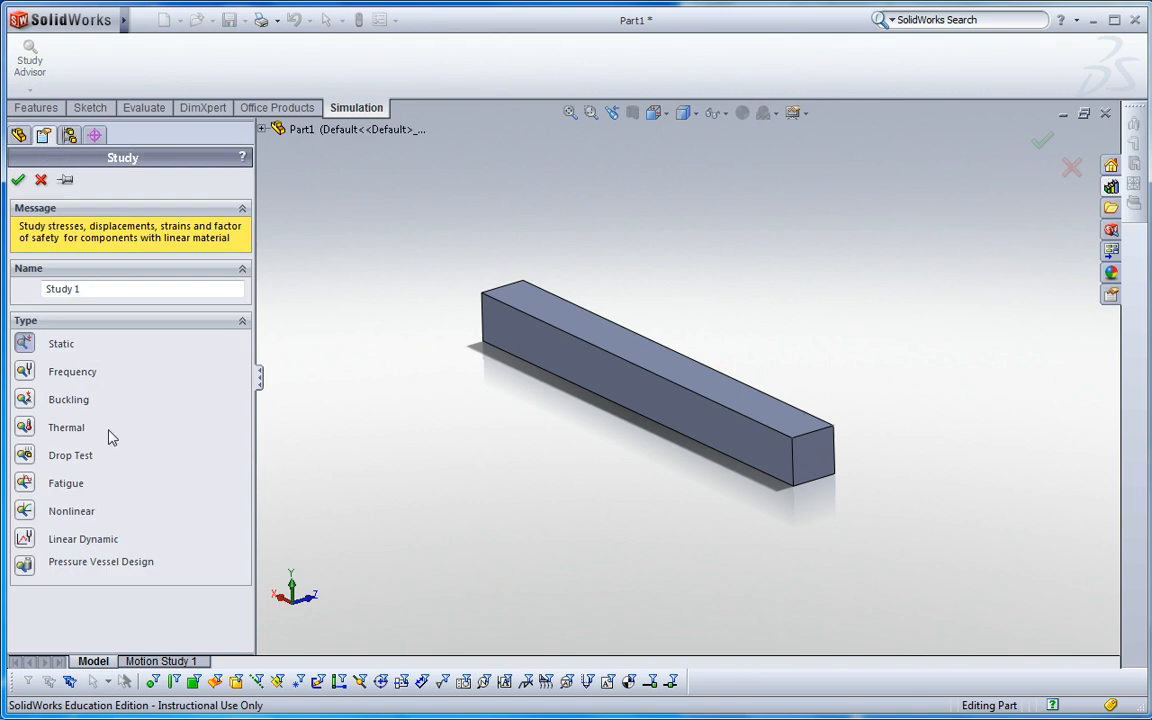
pyautogui.moveTo(168, 425)
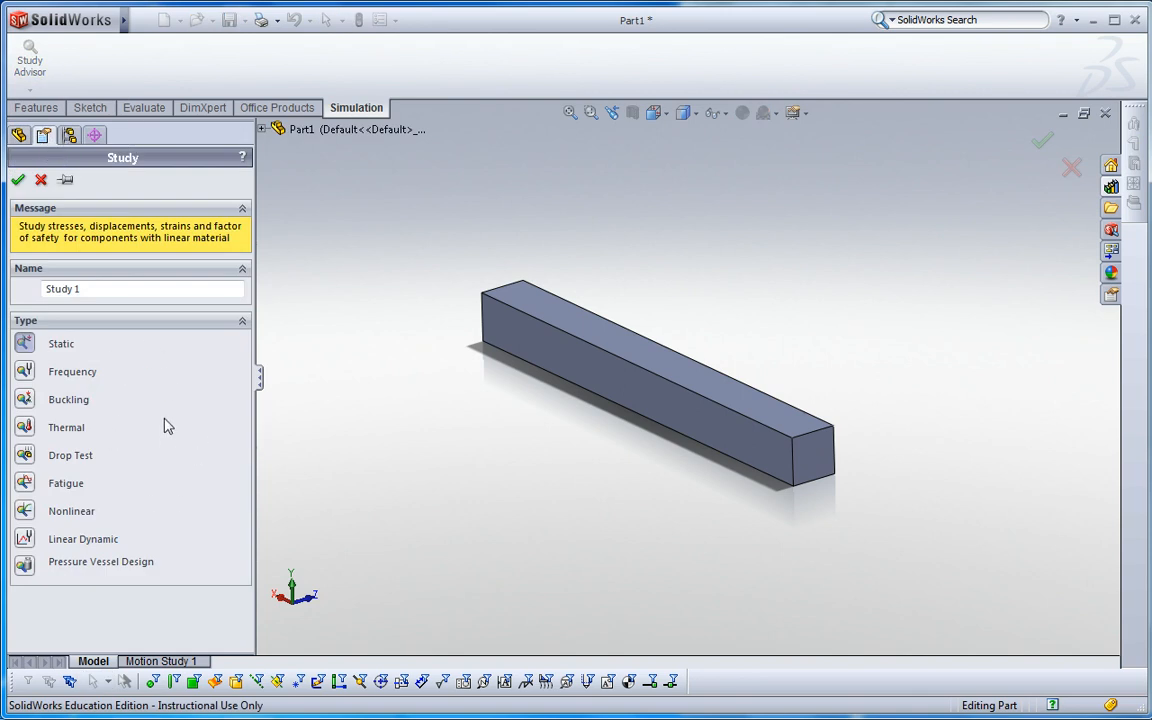
pyautogui.moveTo(163, 437)
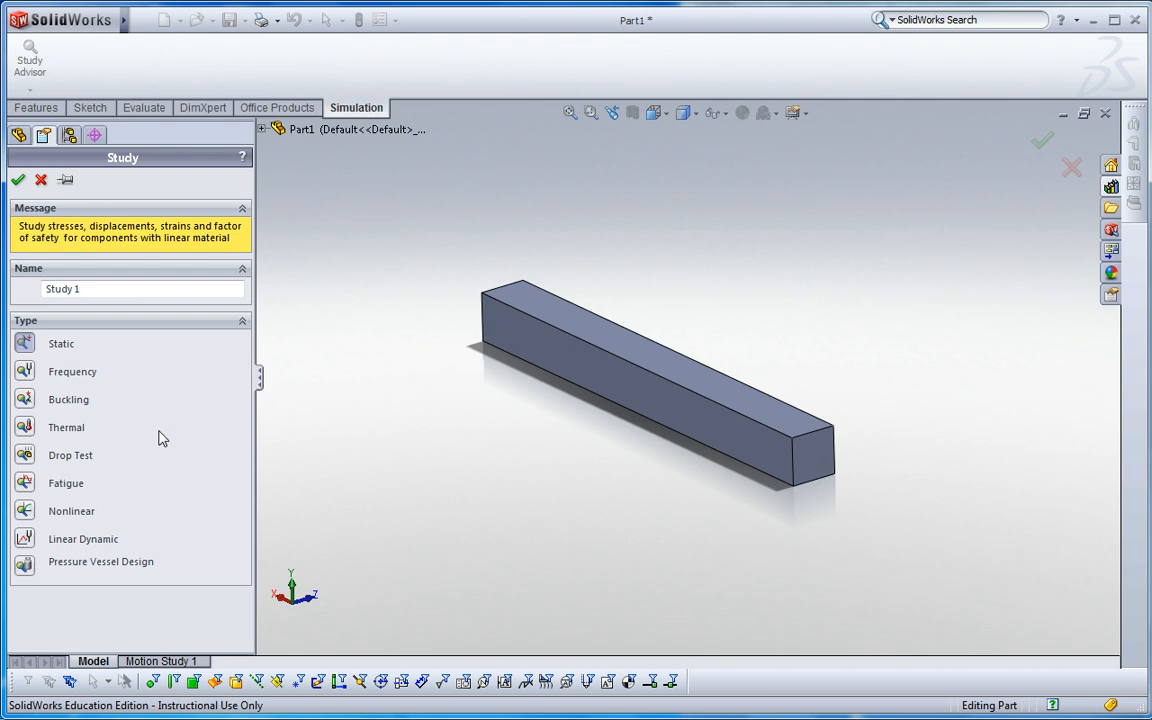
pyautogui.moveTo(90, 375)
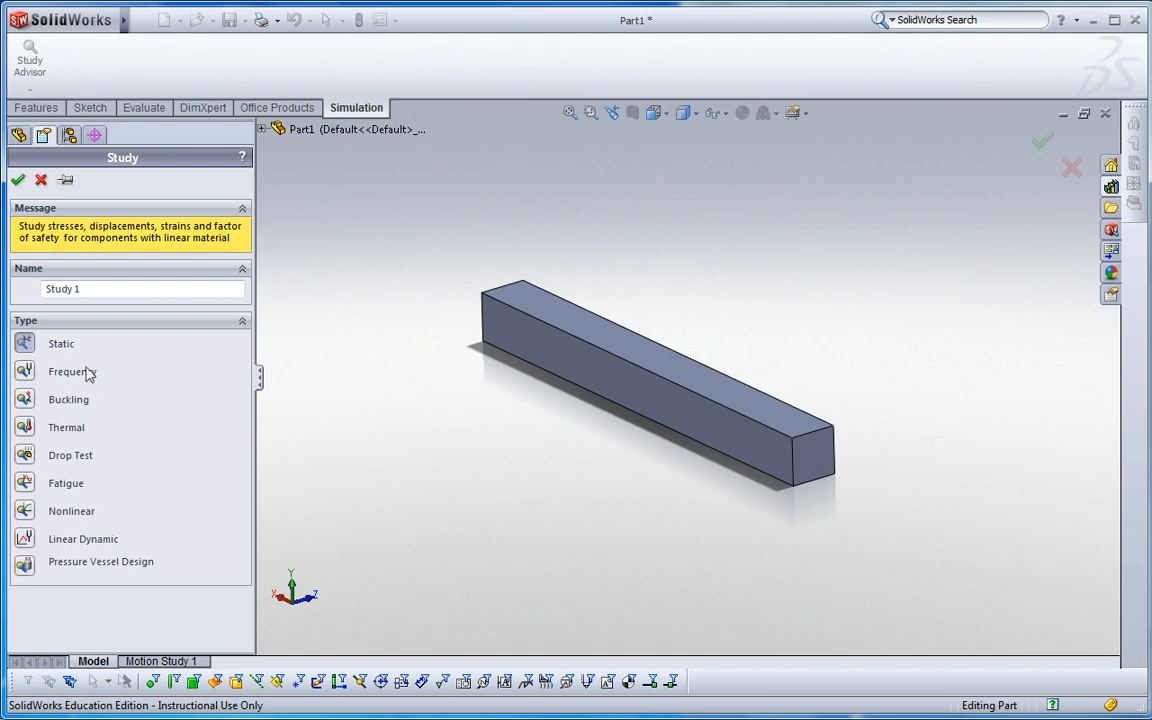
pyautogui.moveTo(86, 375)
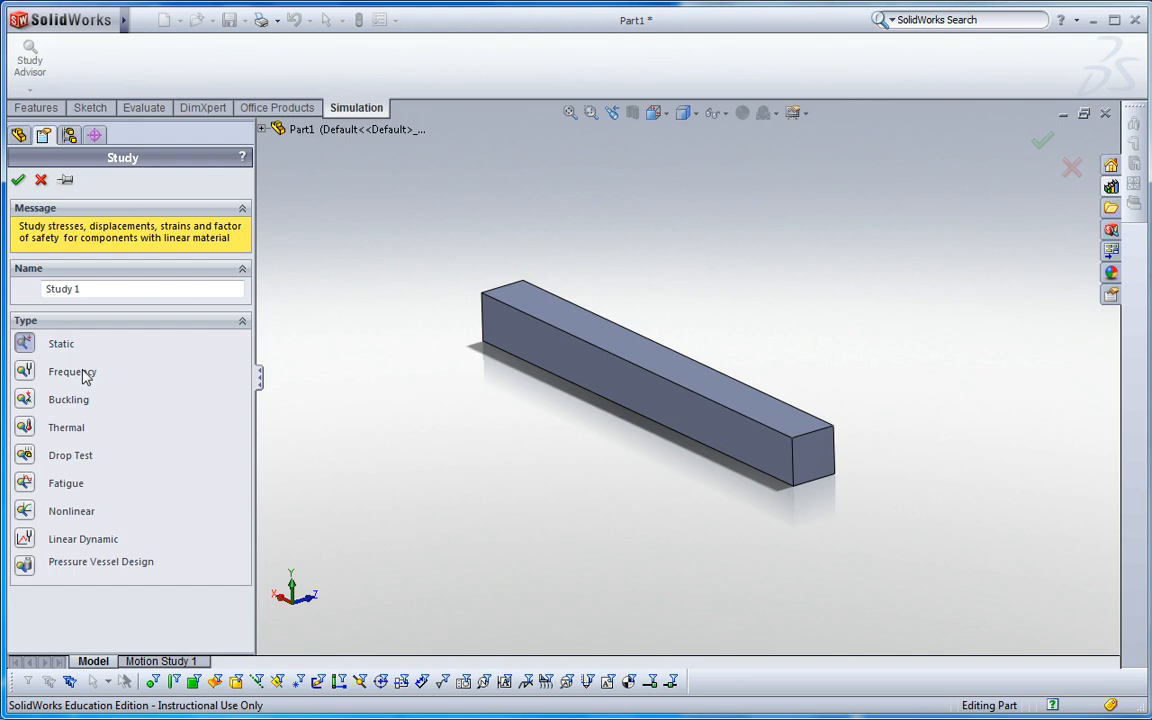
pyautogui.click(72, 371)
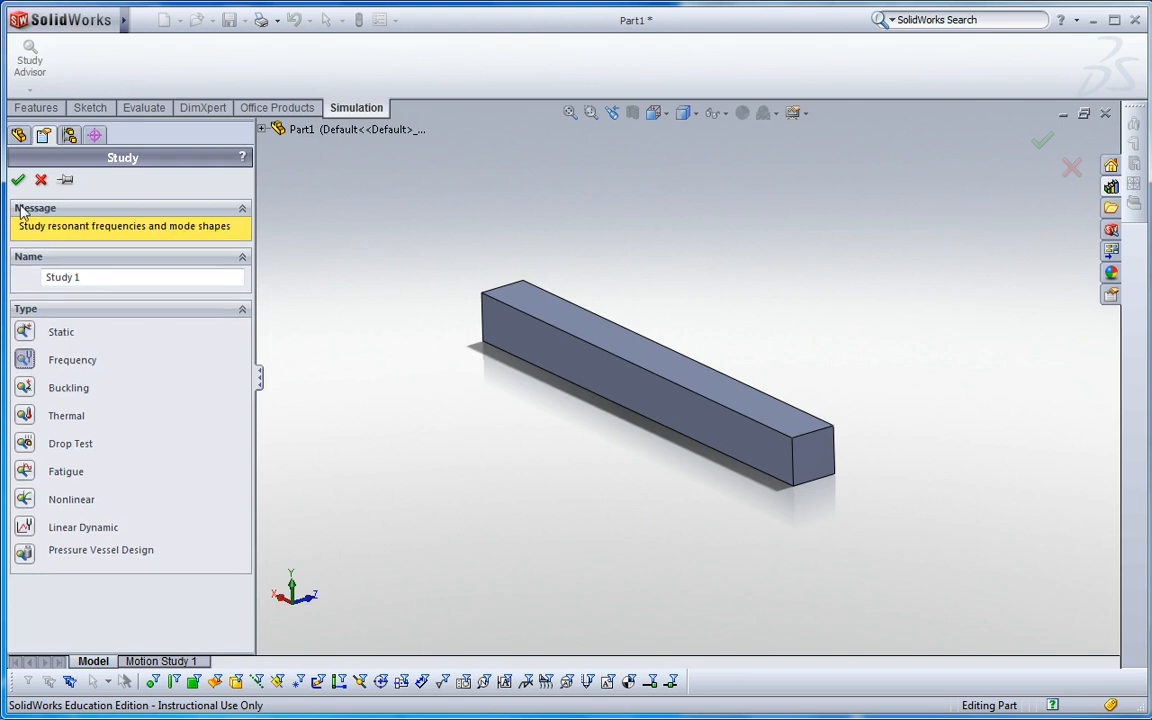
pyautogui.click(18, 179)
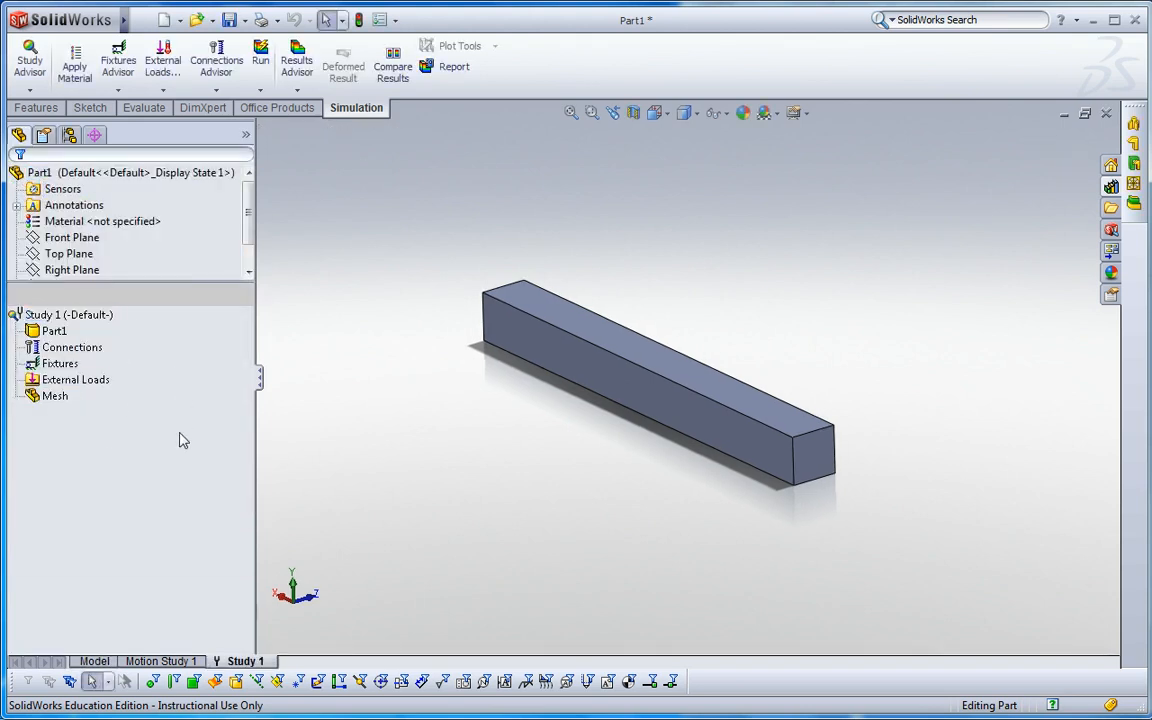
pyautogui.moveTo(110, 405)
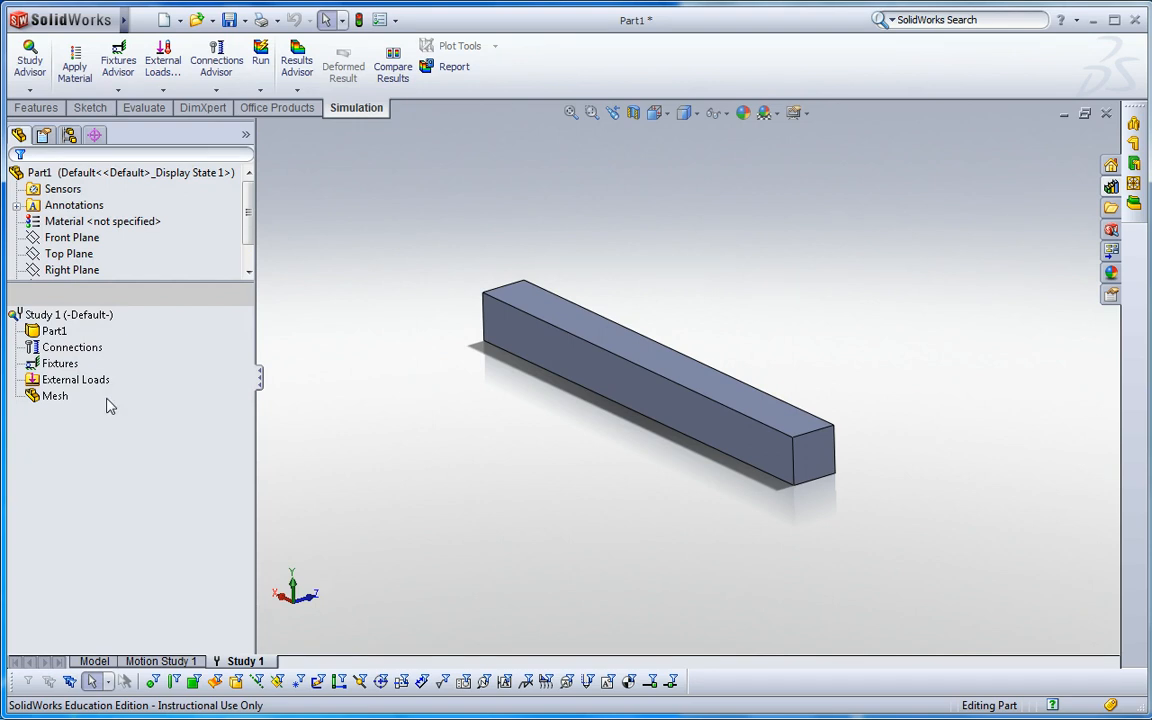
# - Open Apply/Edit Material for Part1 in the Study 1 tree
pyautogui.click(54, 331)
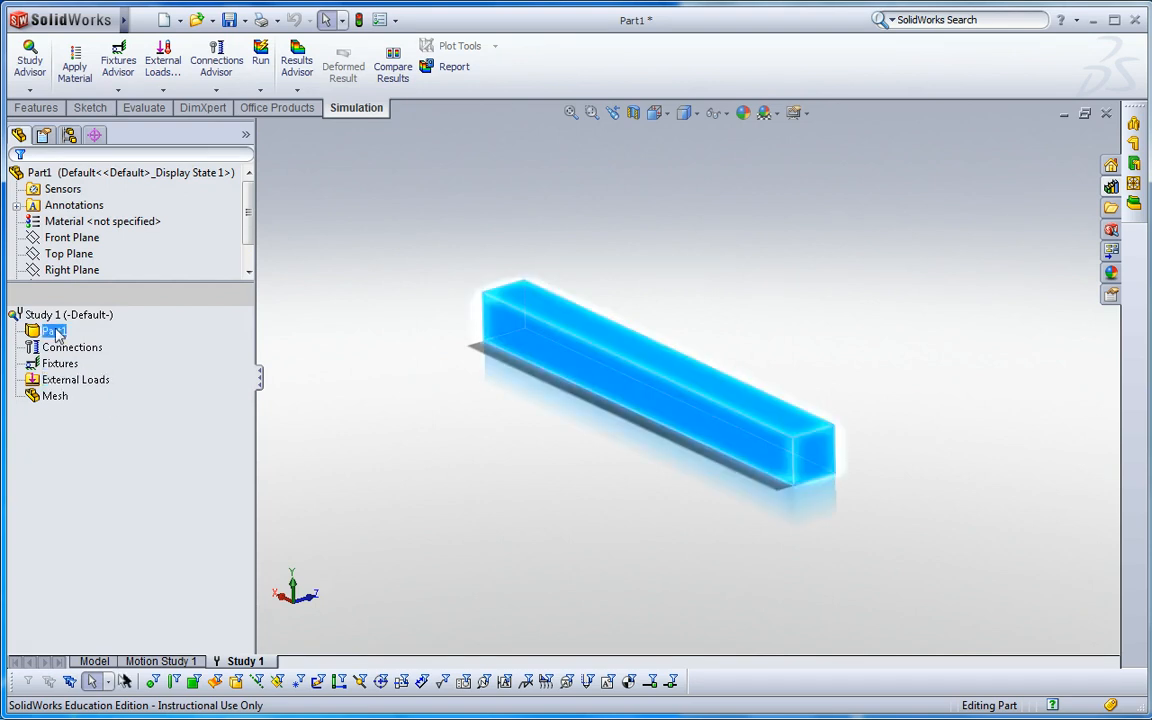
pyautogui.rightClick(52, 331)
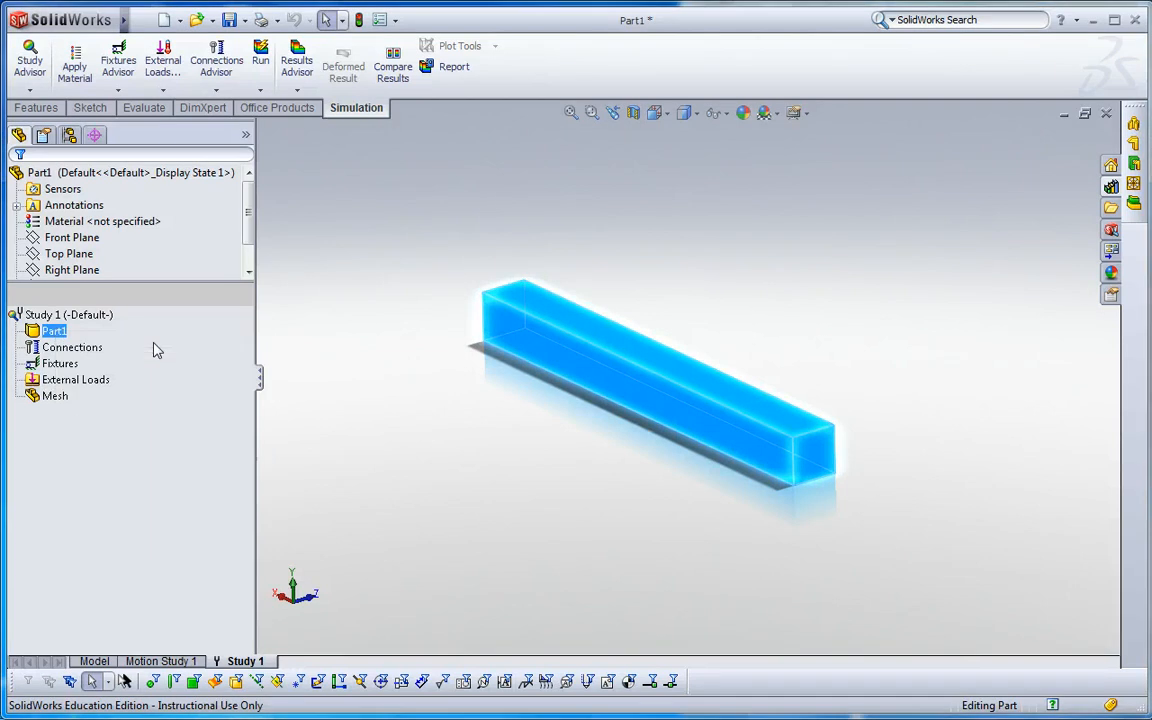
pyautogui.click(74, 60)
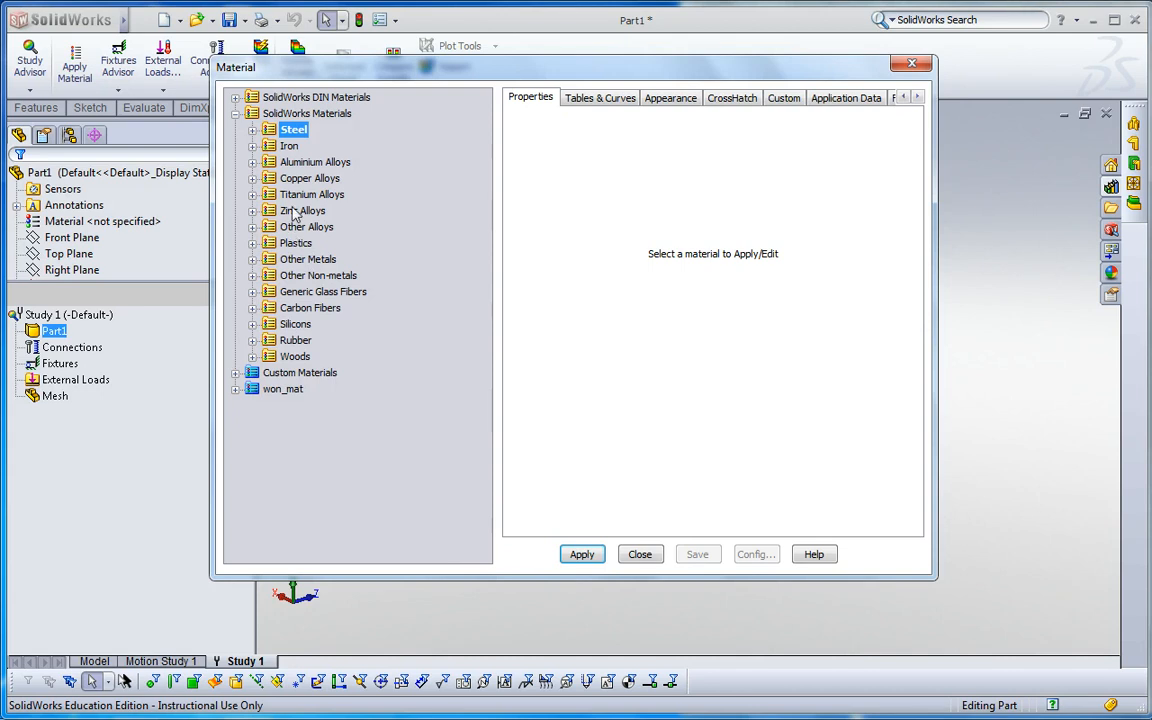
# - Apply 6061 Alloy from Aluminium Alloys to the bar and close the library
pyautogui.click(323, 161)
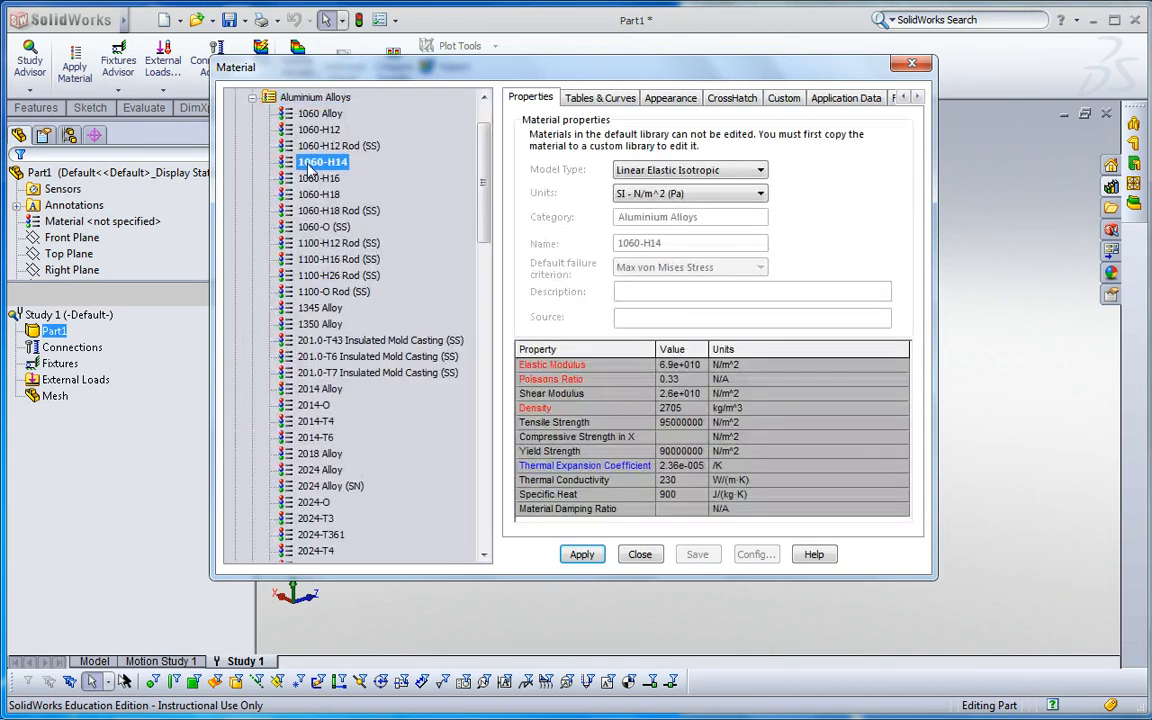
pyautogui.scroll(-3)
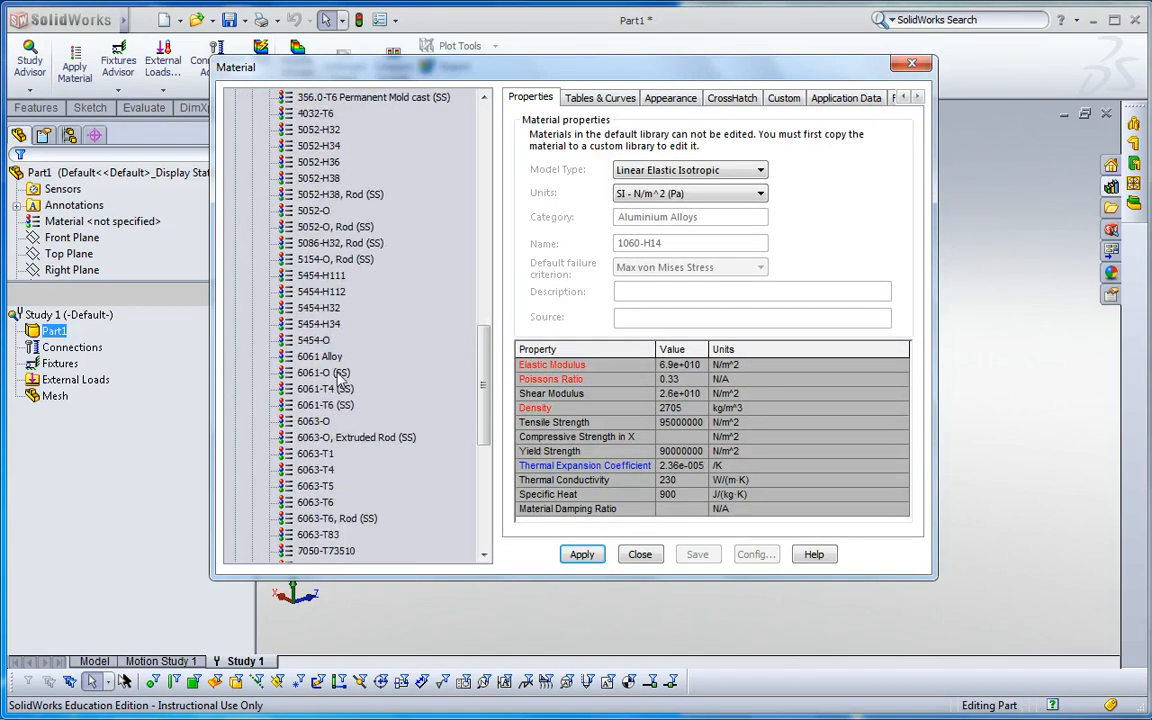
pyautogui.click(319, 356)
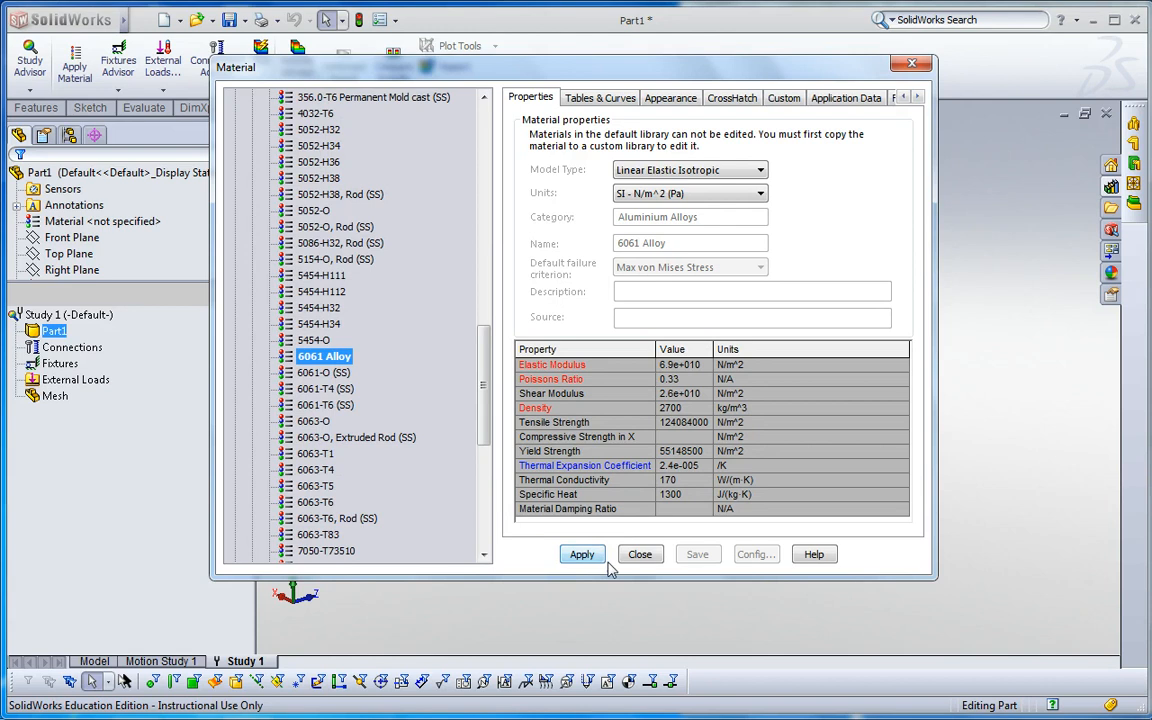
pyautogui.click(582, 554)
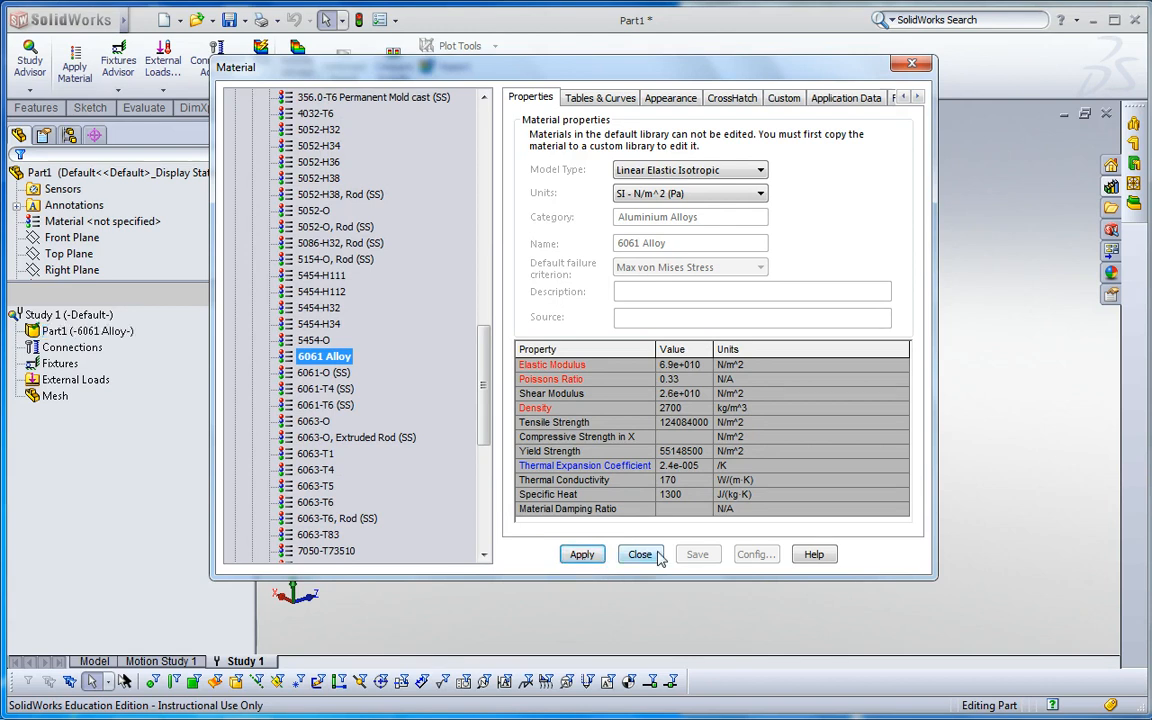
pyautogui.click(640, 554)
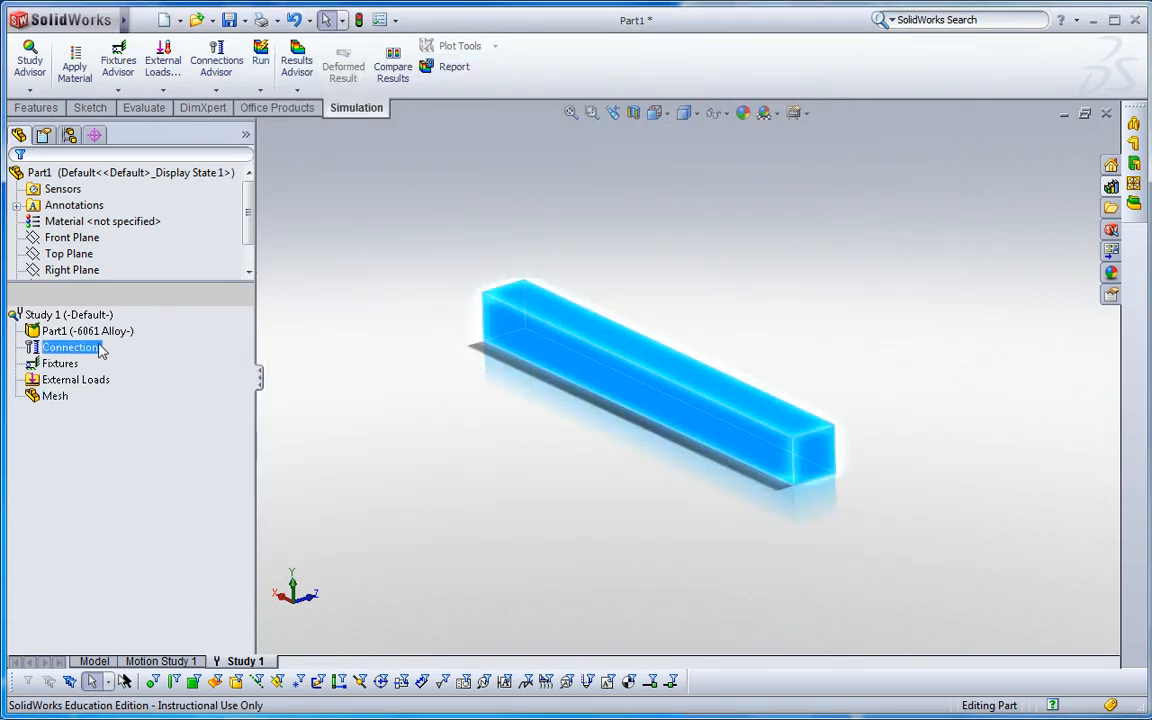
# - Add a Fixed Geometry fixture, Fixed-1, on the bar's end face
pyautogui.click(60, 363)
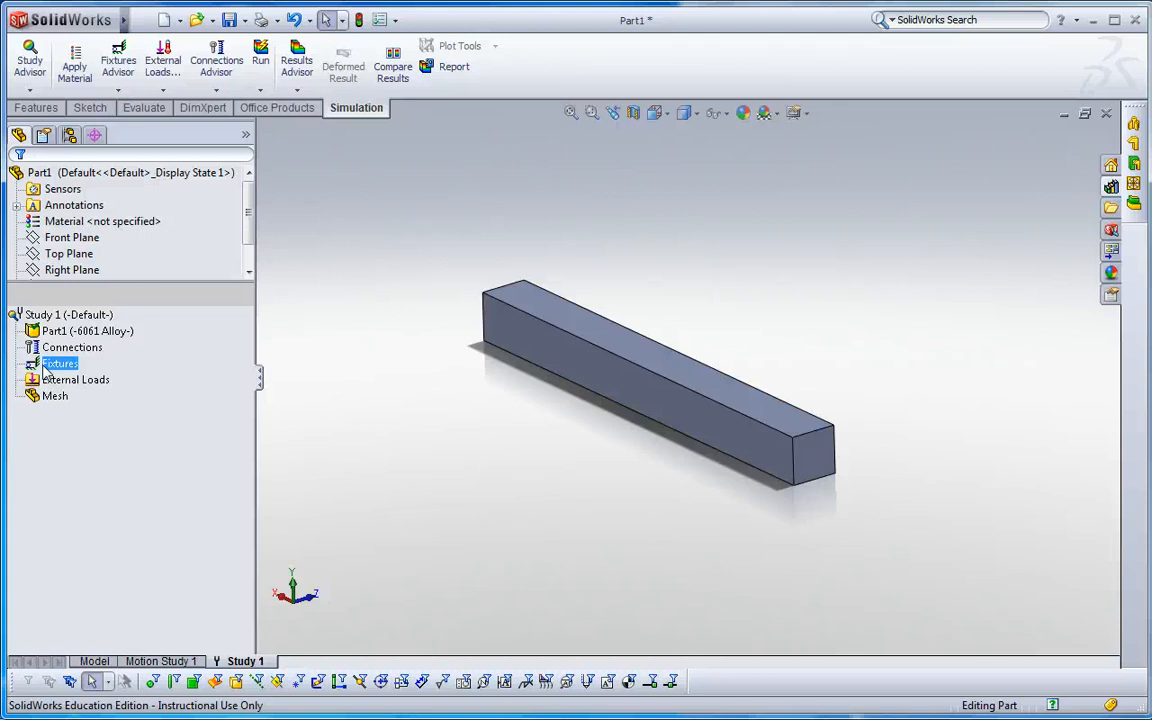
pyautogui.rightClick(60, 363)
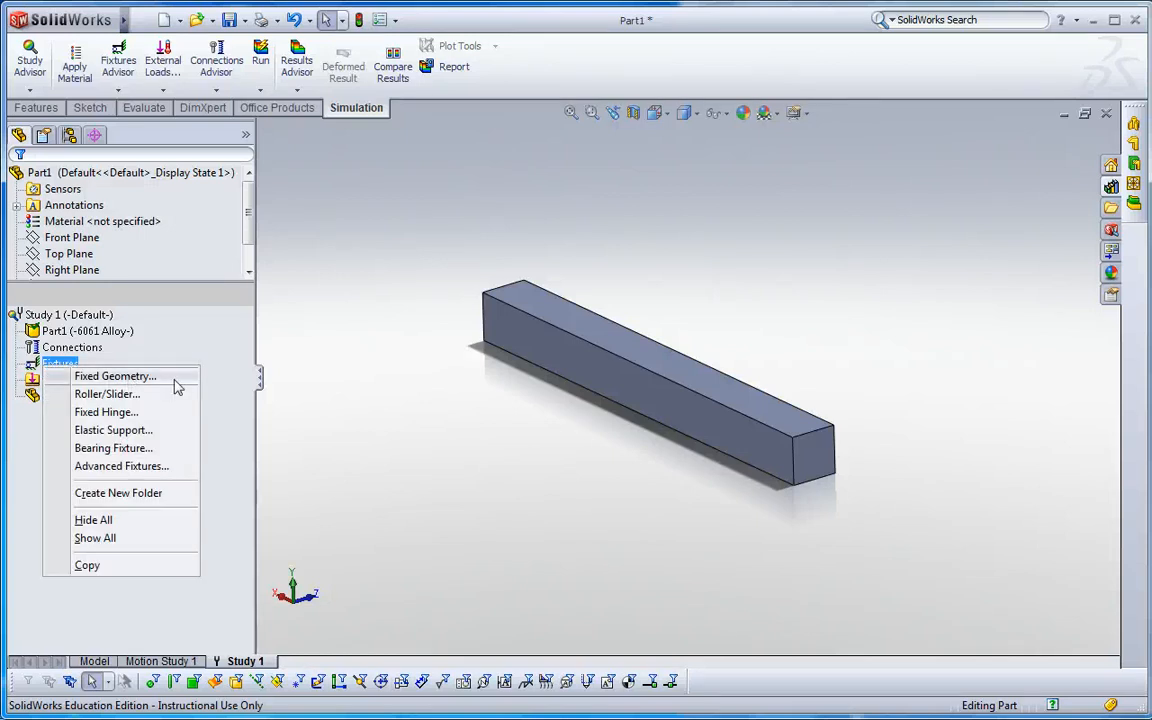
pyautogui.click(114, 375)
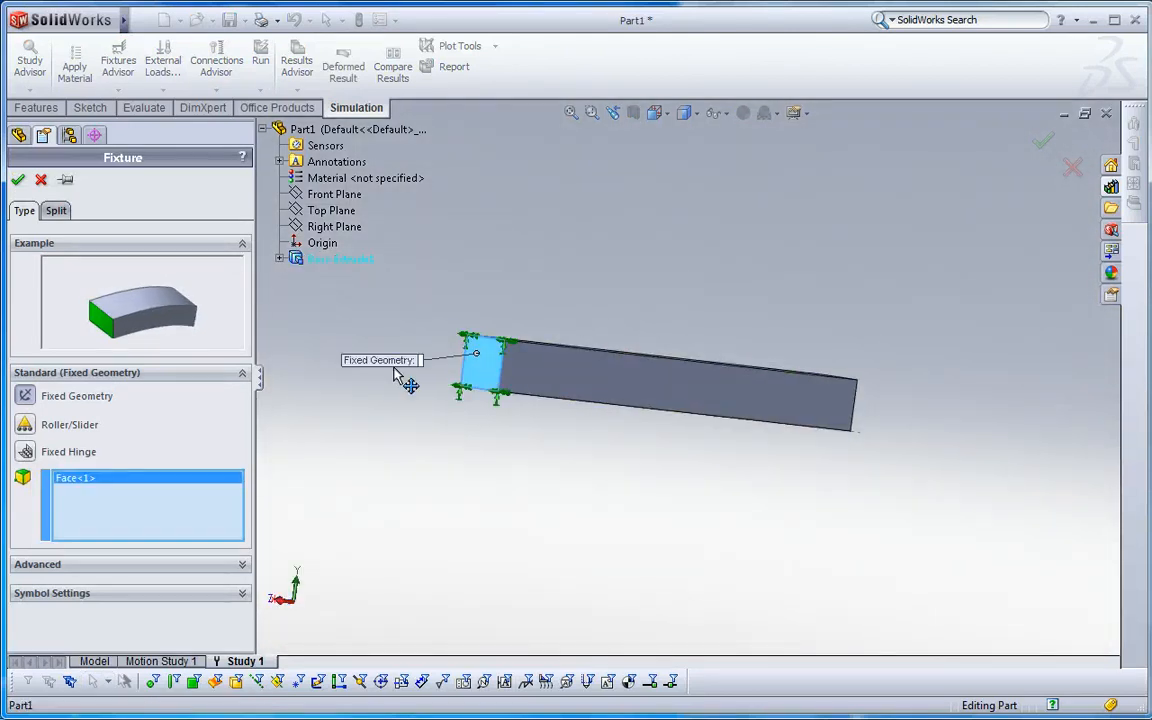
pyautogui.click(18, 179)
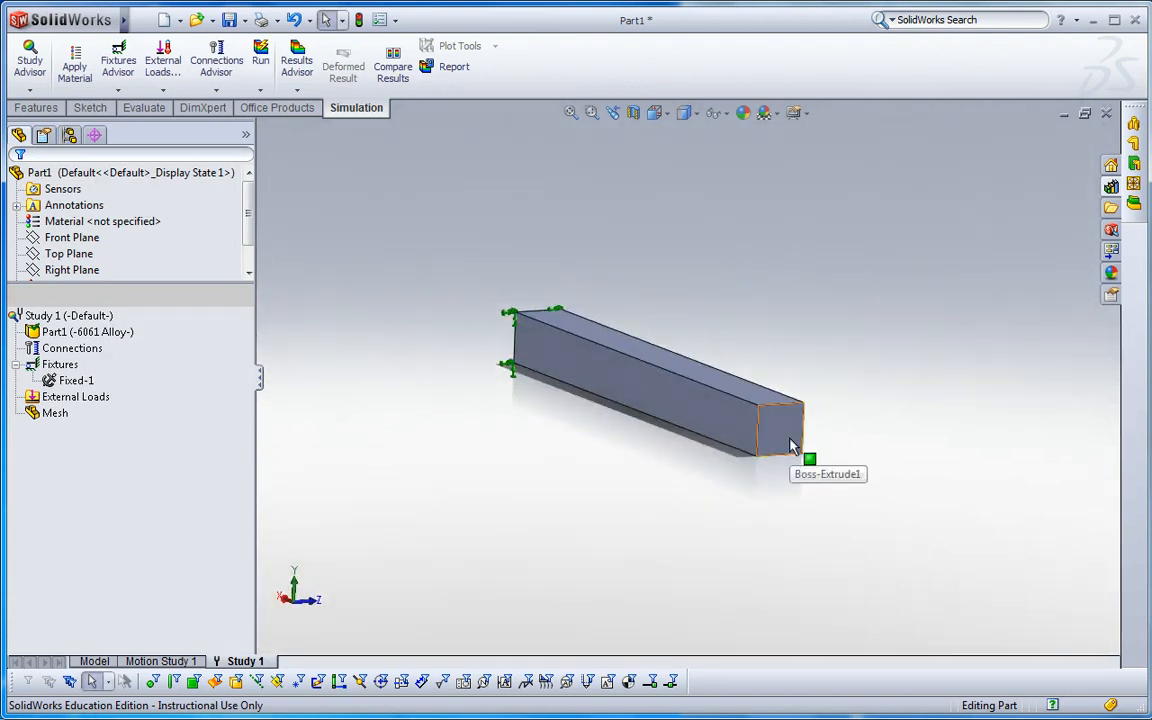
pyautogui.moveTo(155, 433)
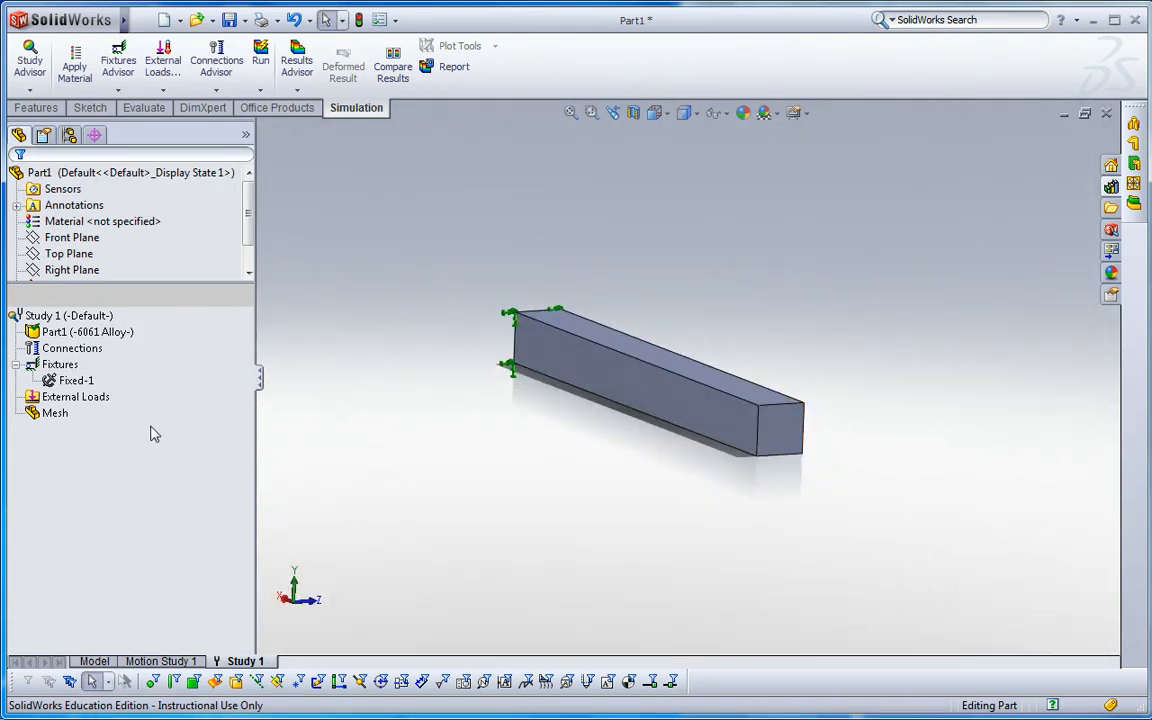
# - Create a solid mesh on the bar, keeping the default density
pyautogui.click(76, 396)
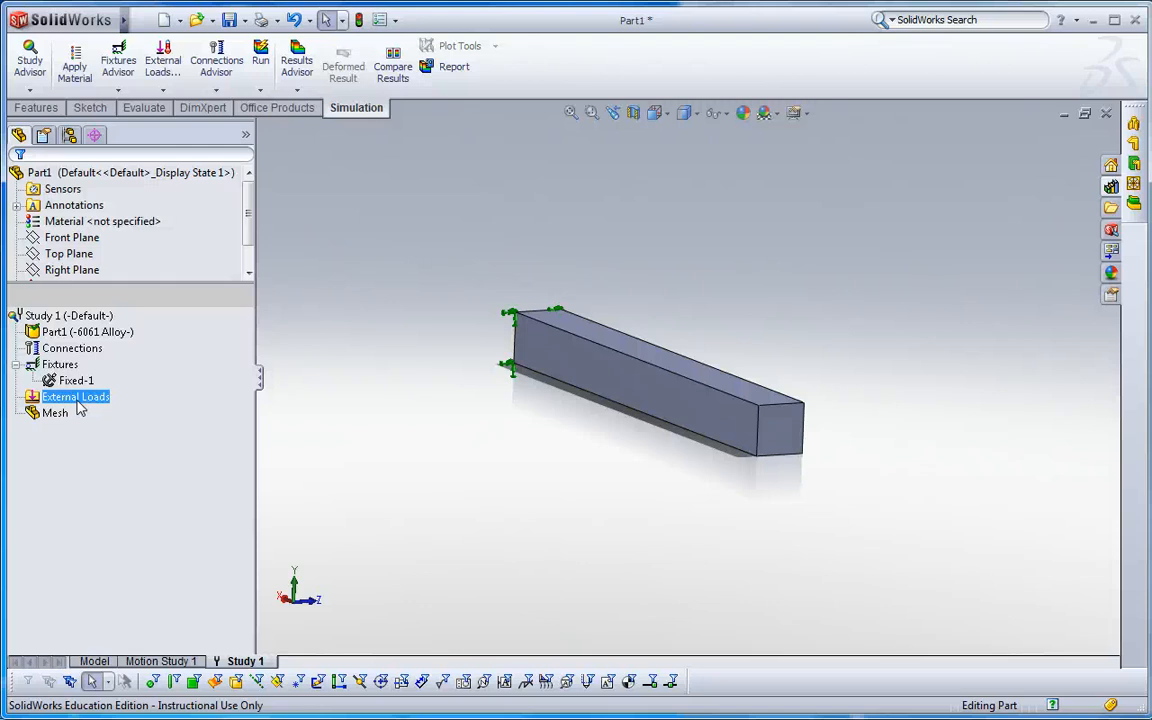
pyautogui.moveTo(84, 435)
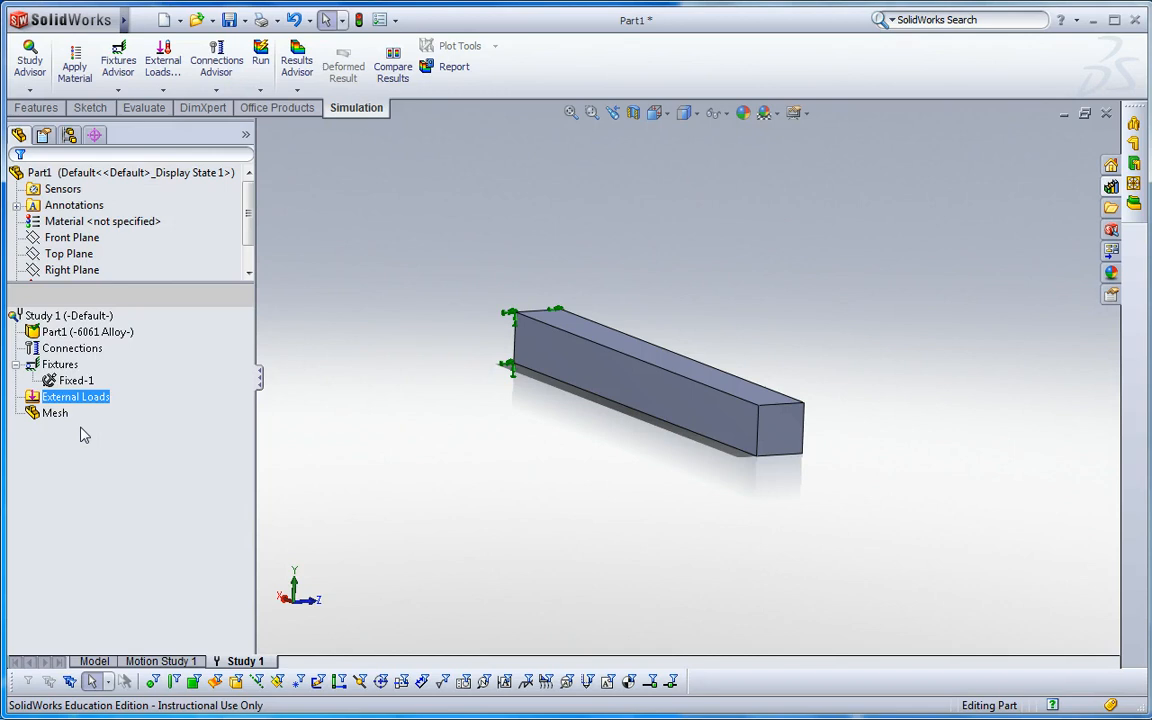
pyautogui.click(54, 413)
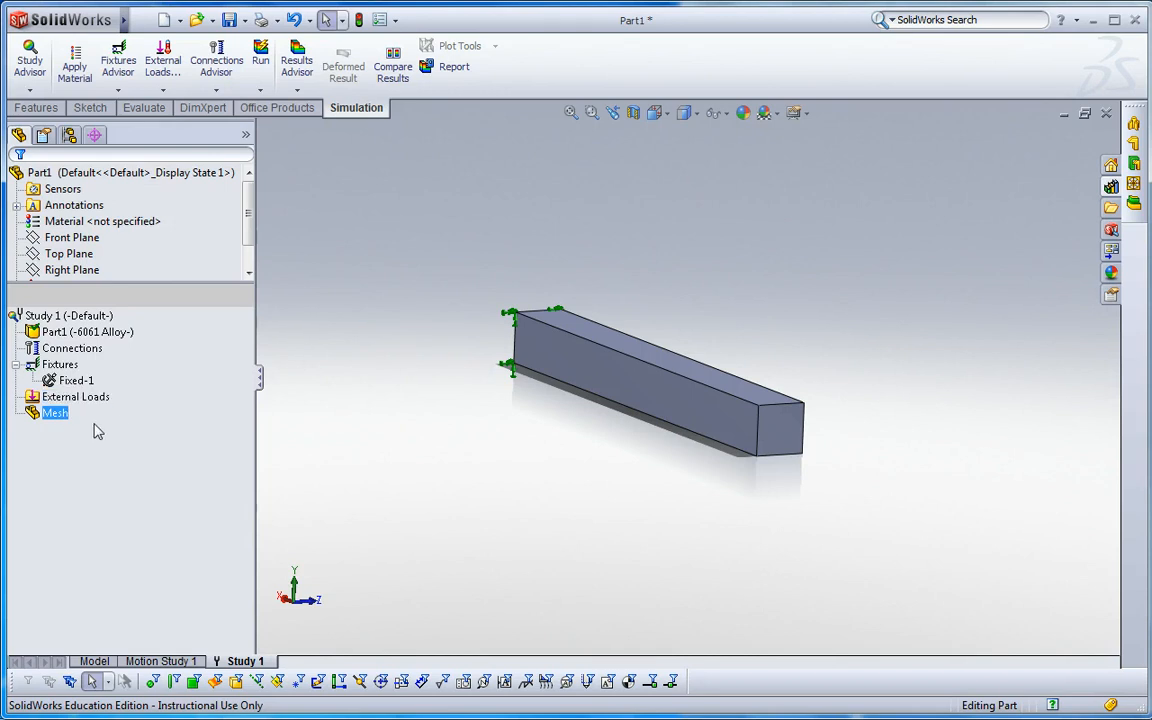
pyautogui.click(75, 397)
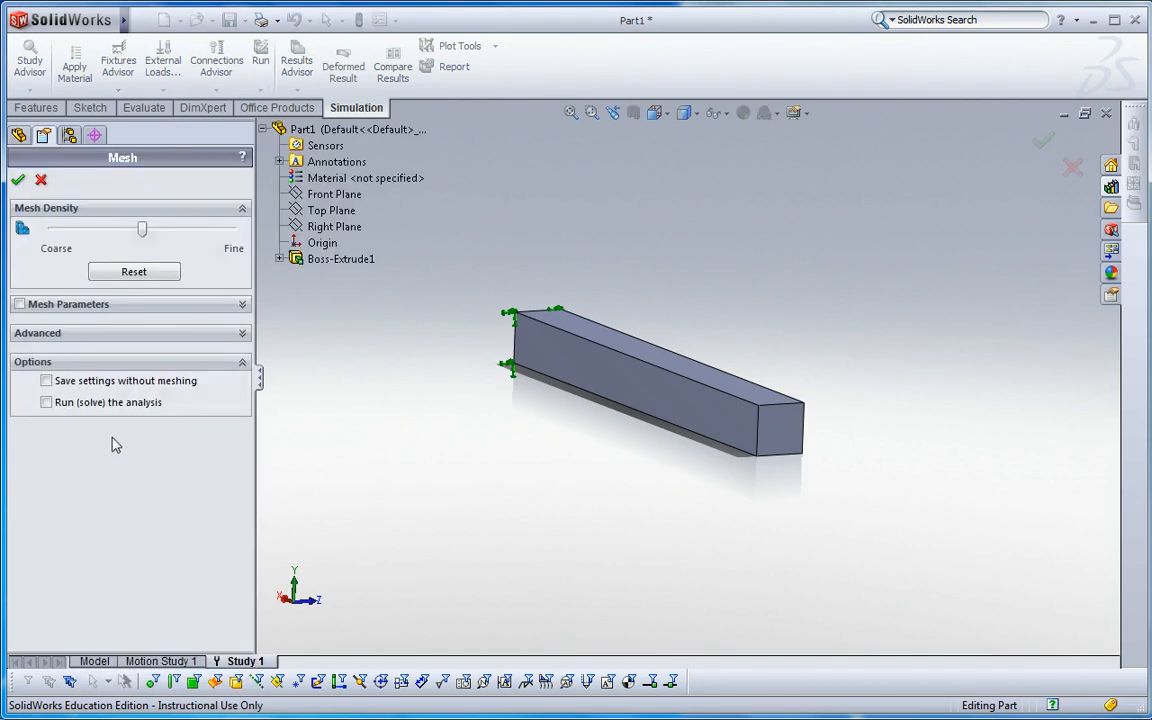
pyautogui.click(18, 179)
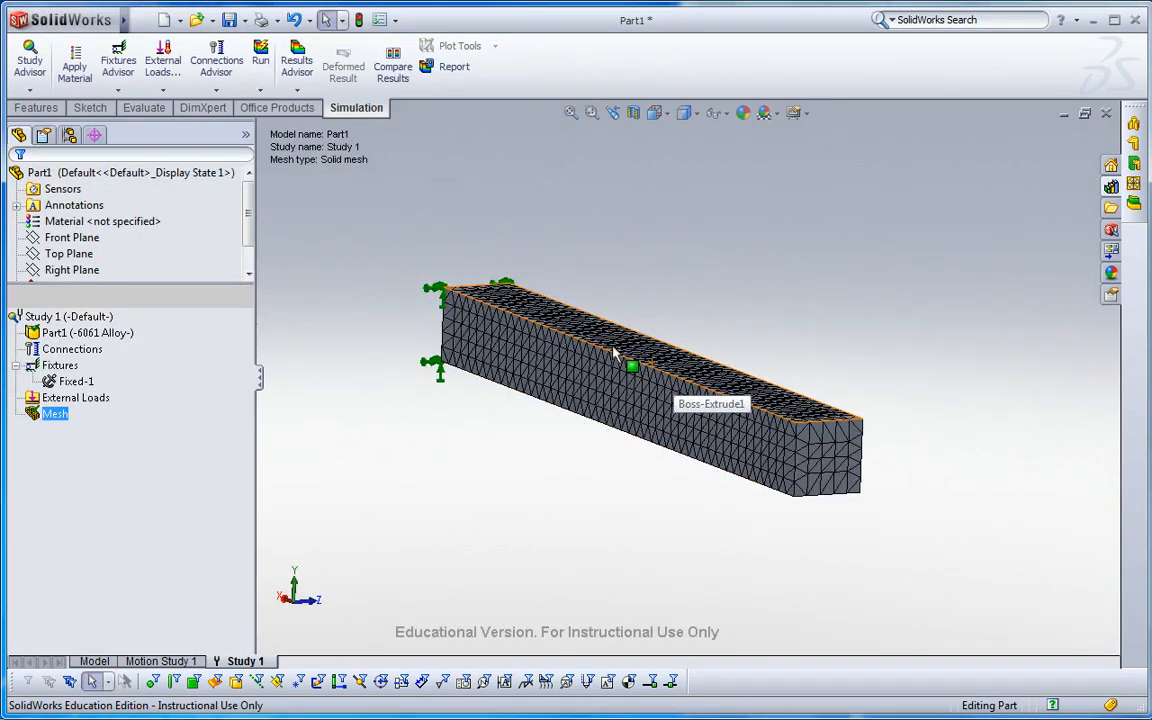
pyautogui.click(69, 316)
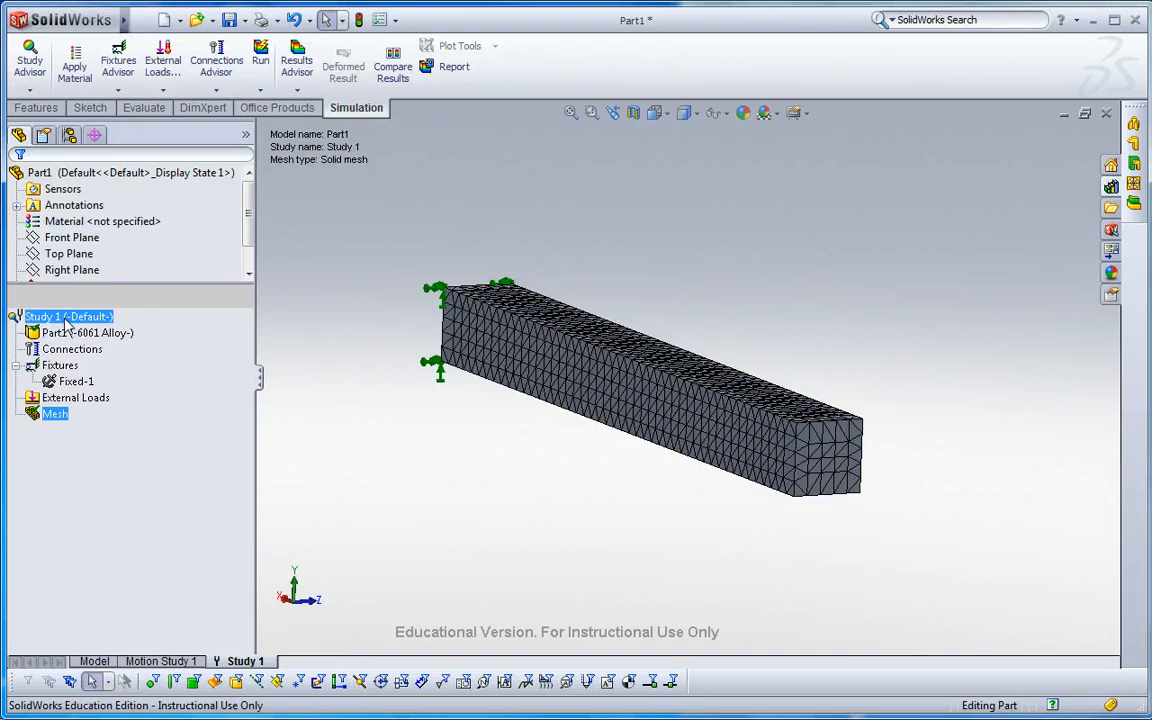
# - Run Study 1, yielding five mode shapes with mode 1 at 815.17 Hz
pyautogui.click(260, 59)
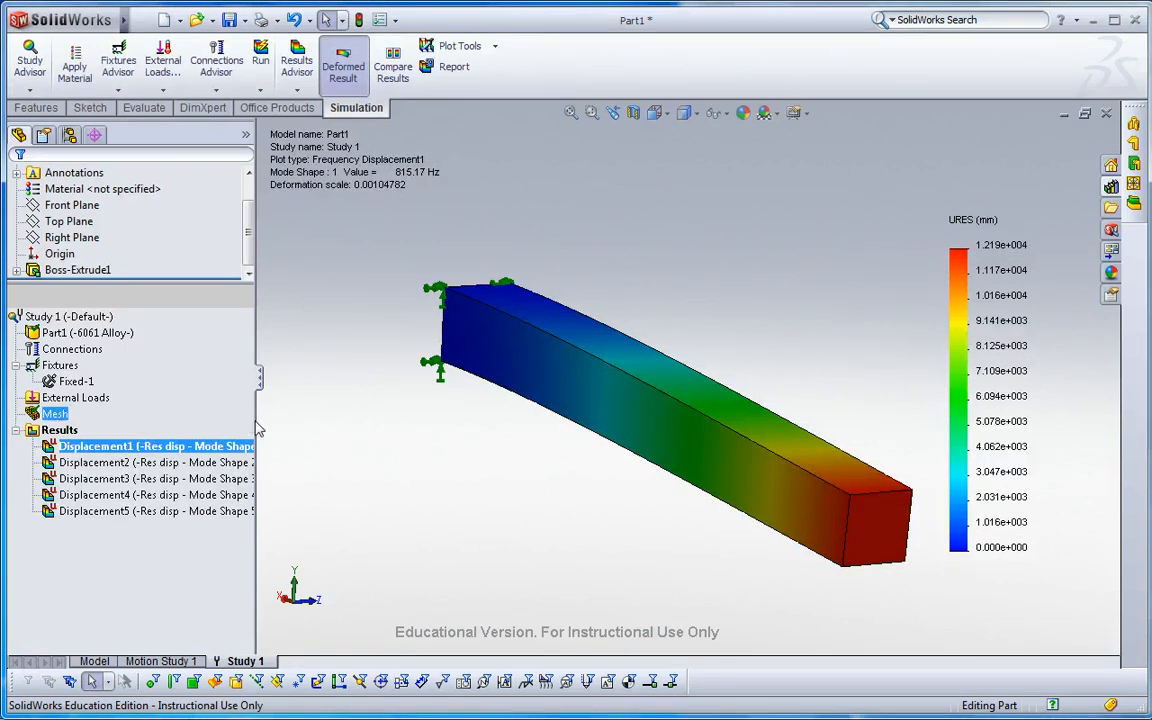
pyautogui.click(160, 462)
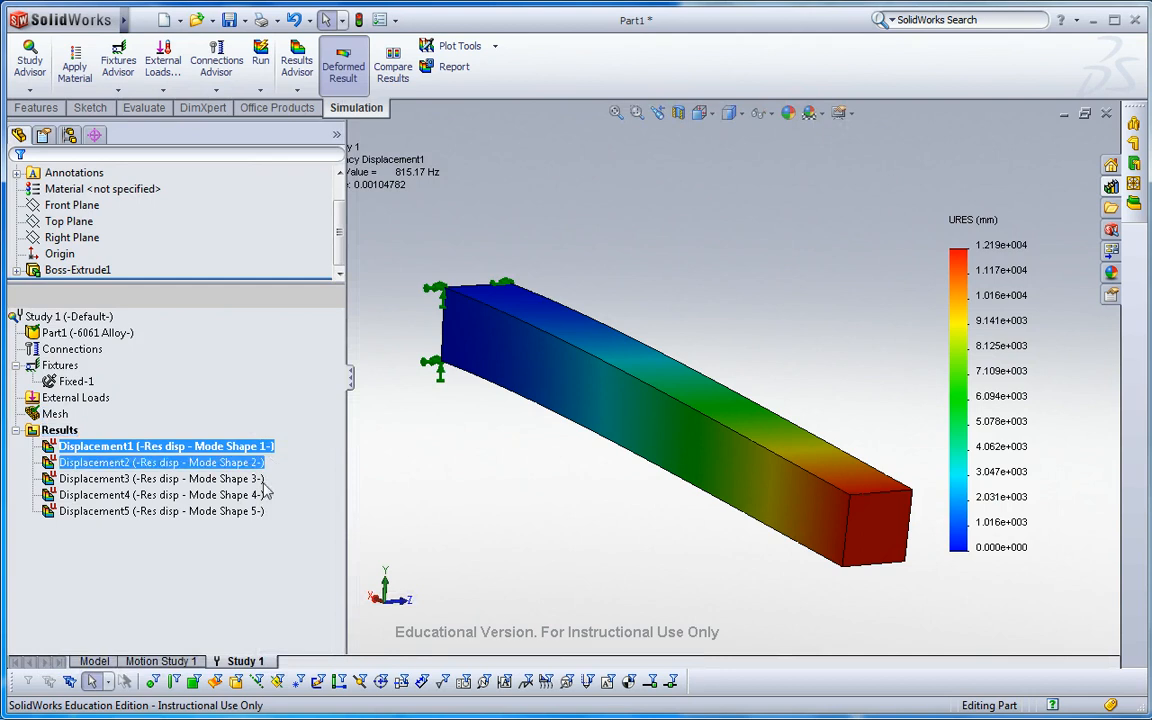
pyautogui.click(160, 462)
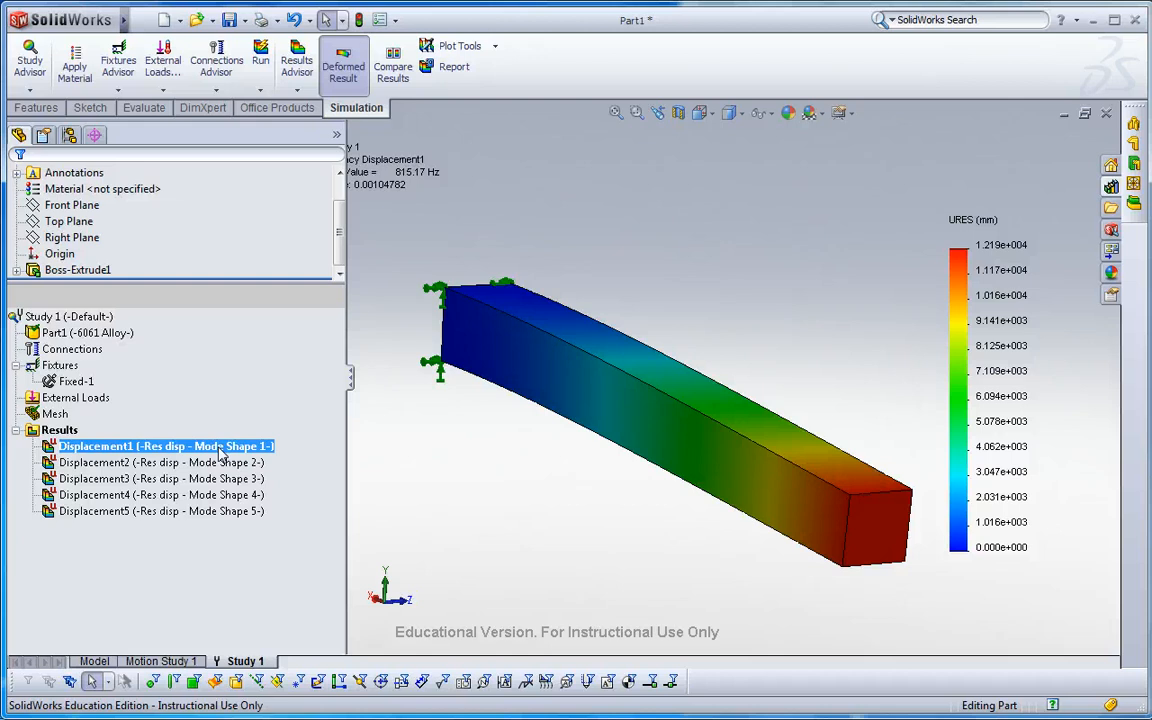
pyautogui.moveTo(108, 455)
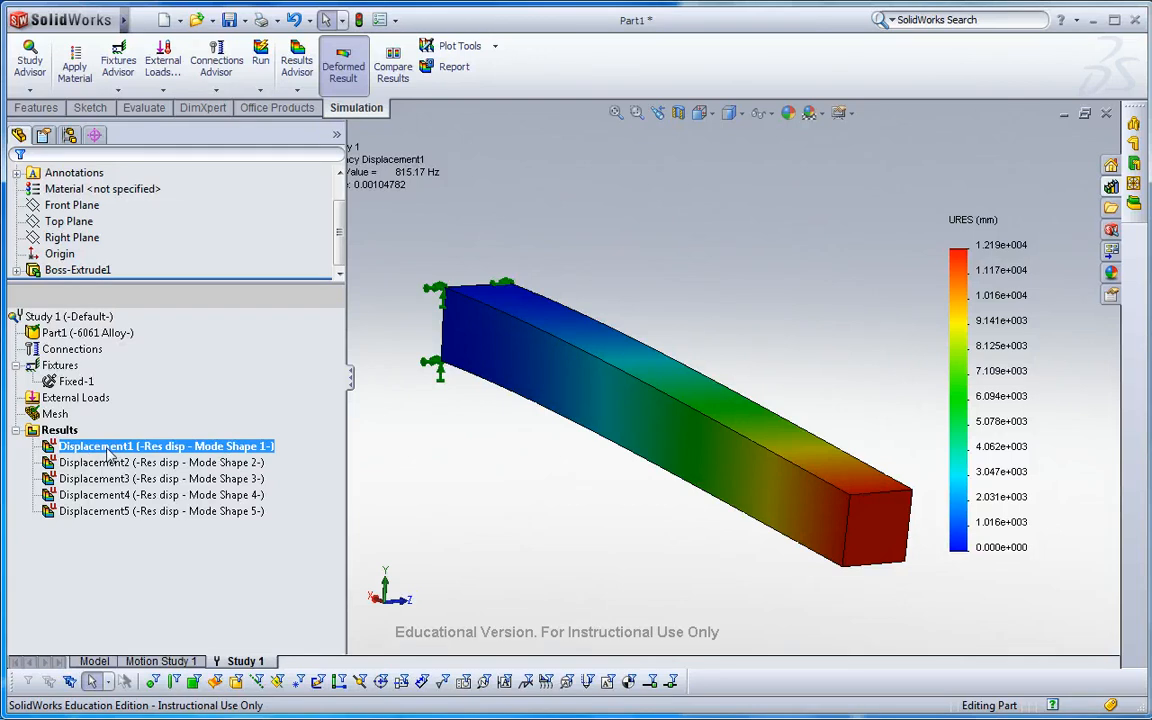
pyautogui.moveTo(230, 455)
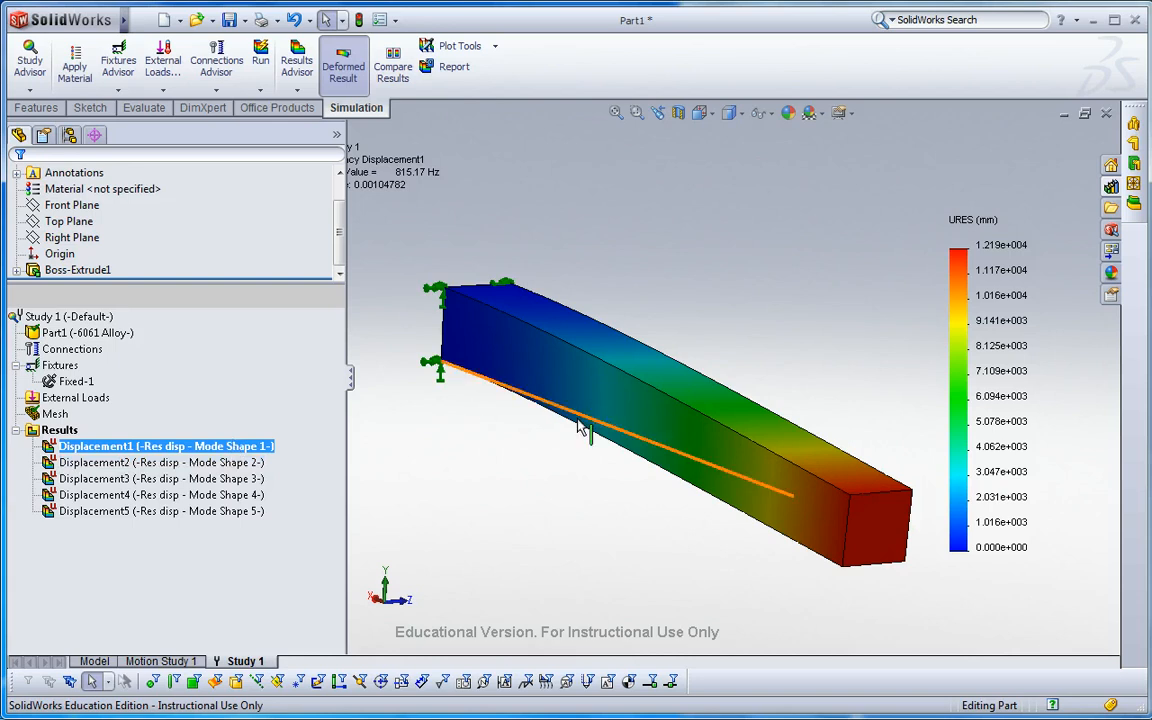
pyautogui.click(150, 462)
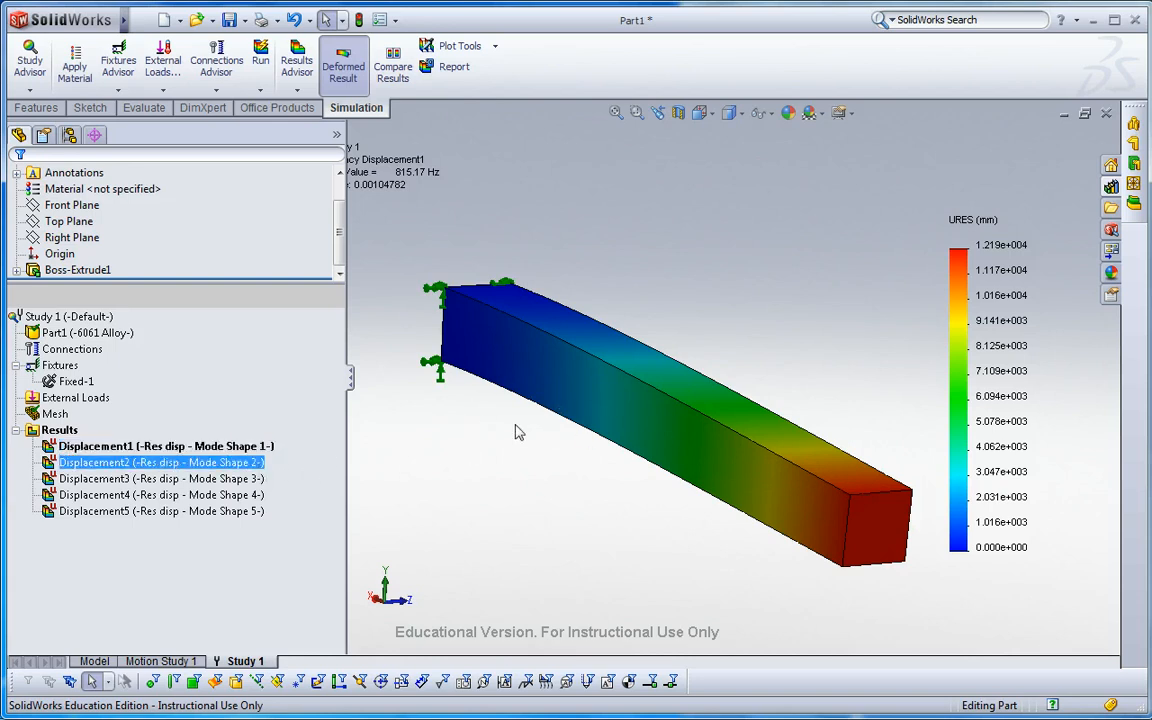
pyautogui.moveTo(360, 463)
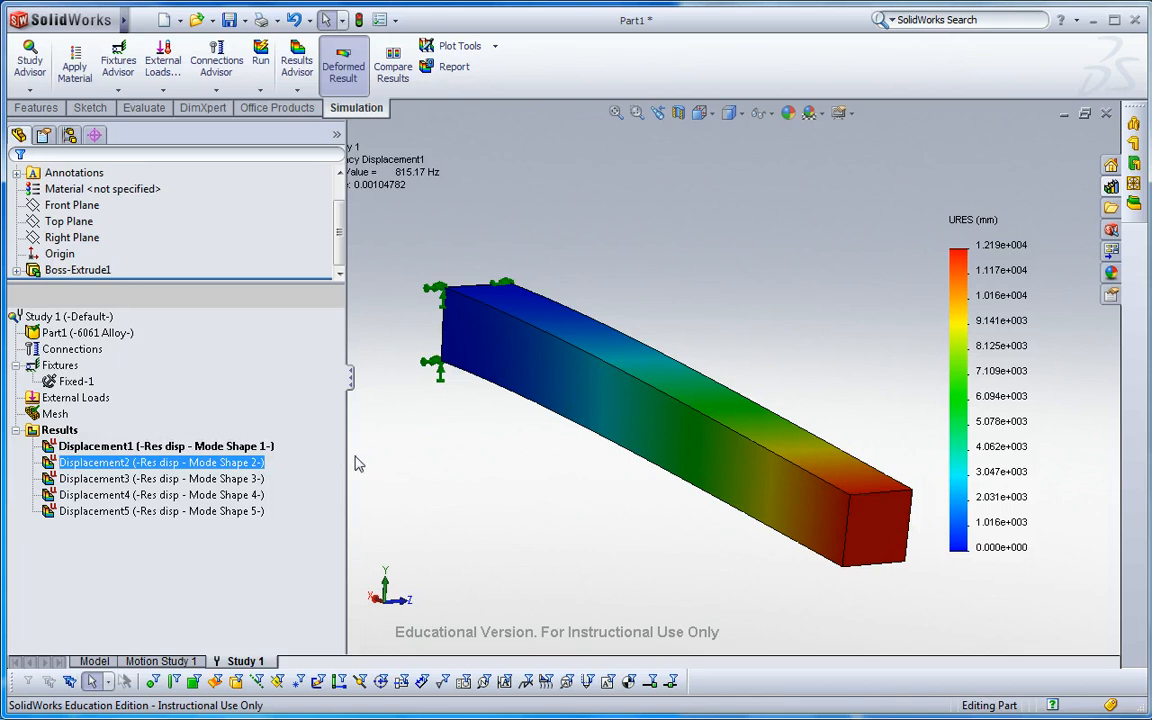
pyautogui.click(155, 495)
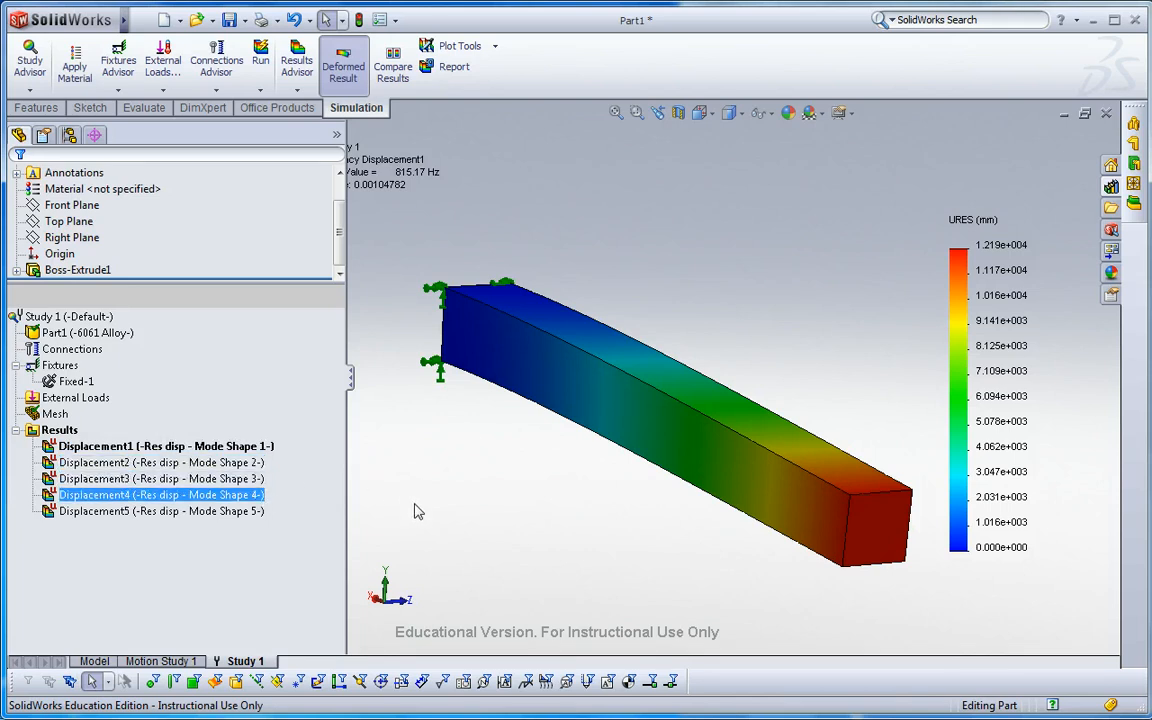
pyautogui.click(150, 446)
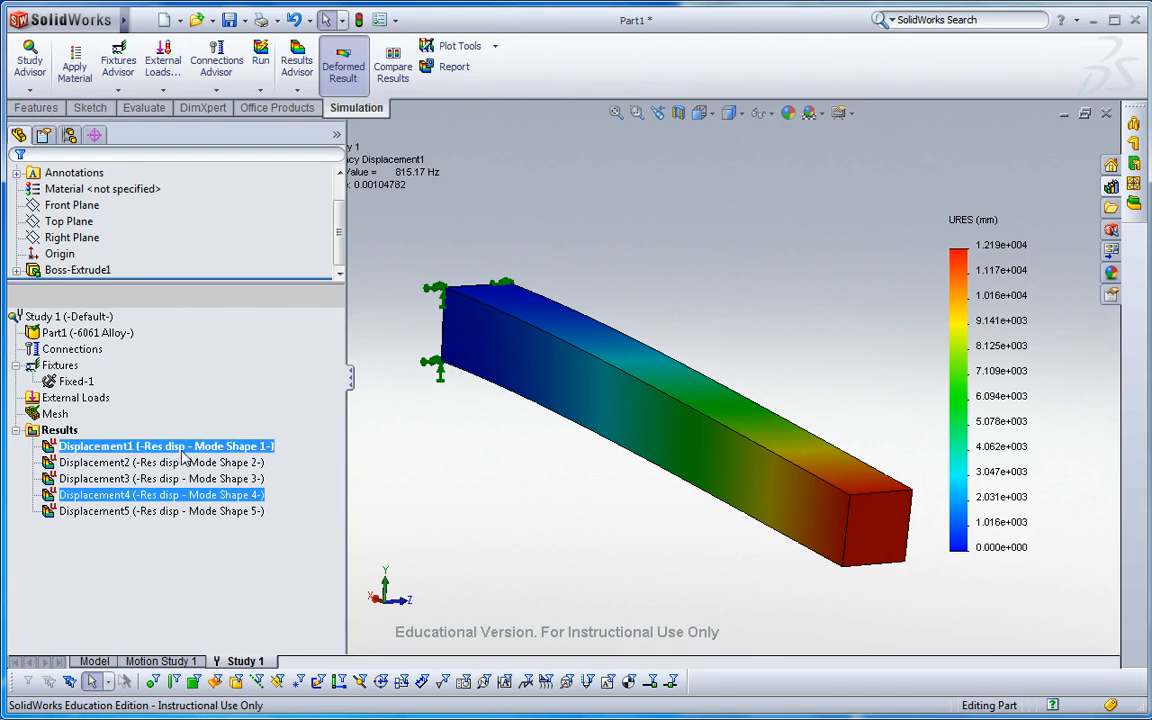
pyautogui.click(140, 462)
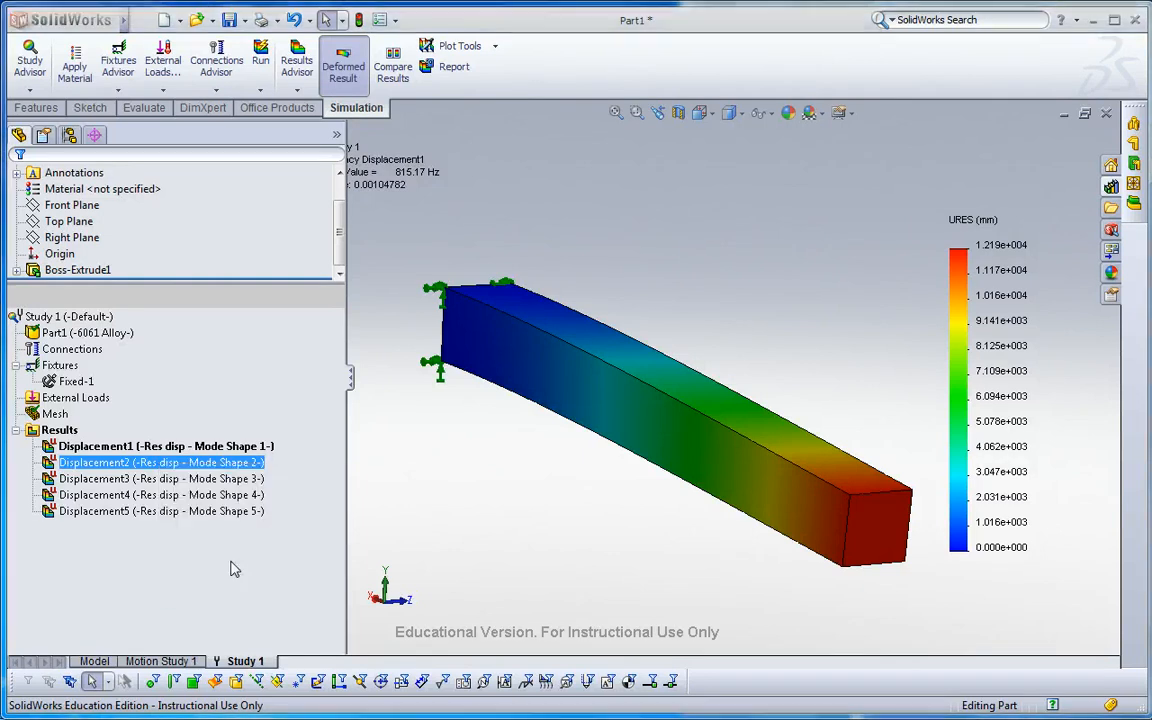
# - Delete Displacement2 and Displacement4, then display Displacement1
pyautogui.click(160, 478)
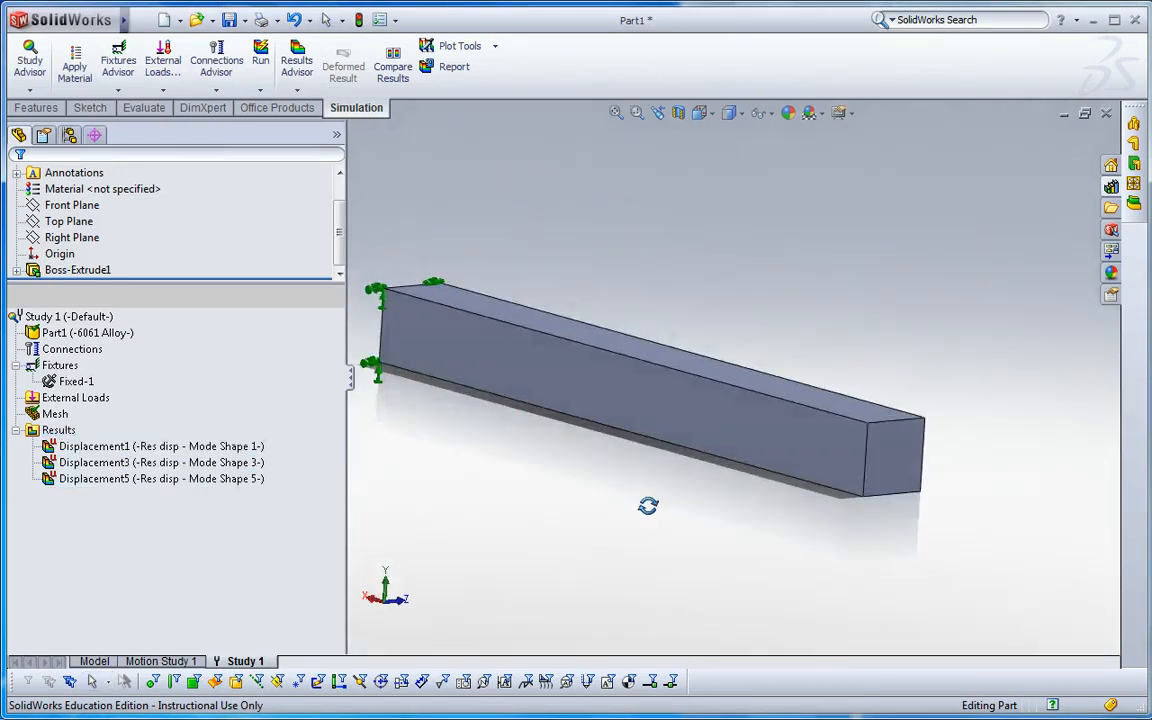
pyautogui.doubleClick(150, 446)
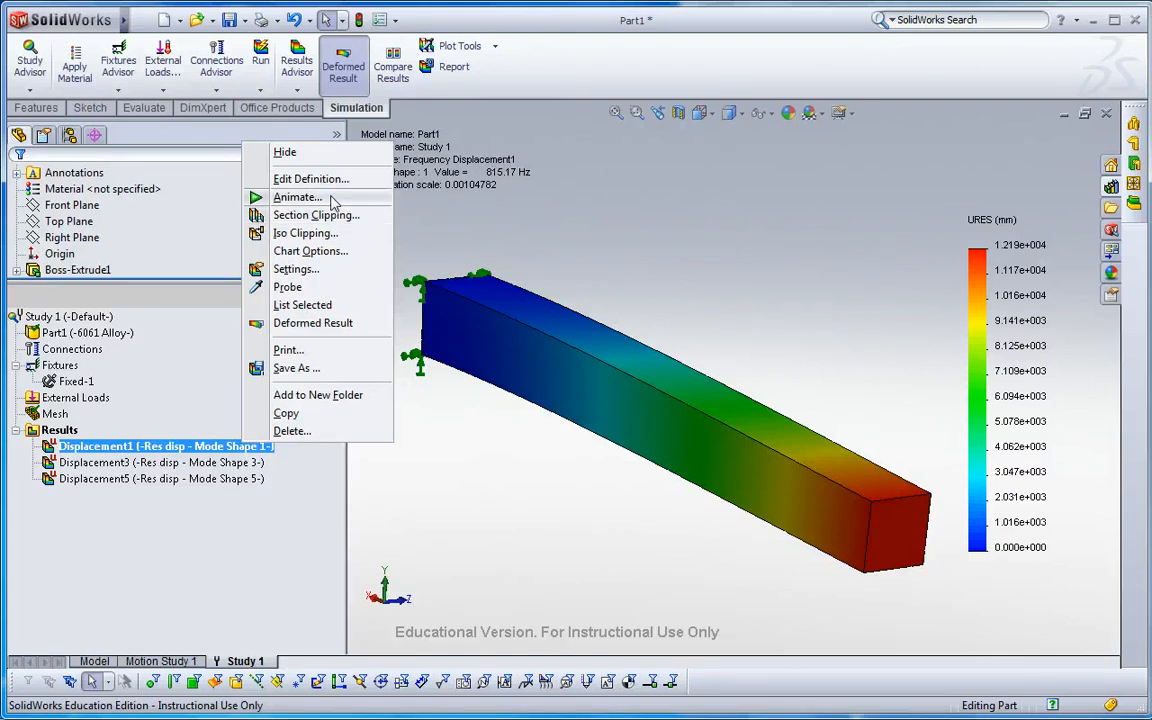
# - Animate the Displacement1 plot of the bar flexing at 815.17 Hz
pyautogui.click(296, 196)
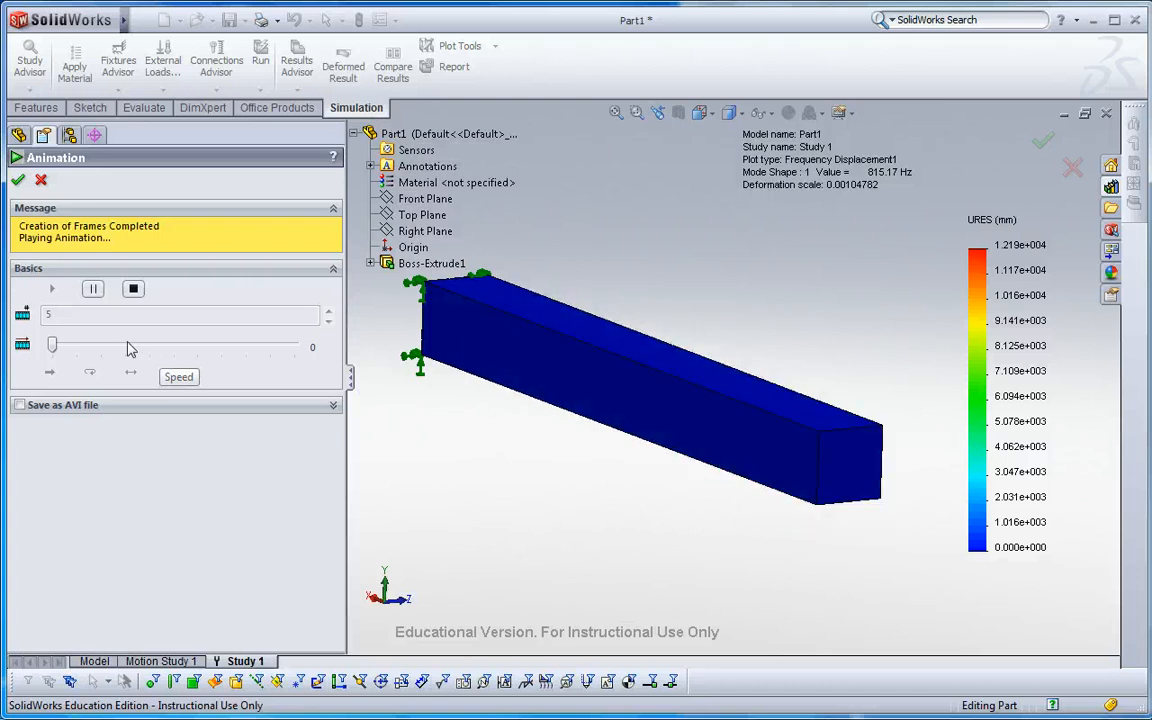
pyautogui.moveTo(52, 345); pyautogui.dragTo(81, 345)
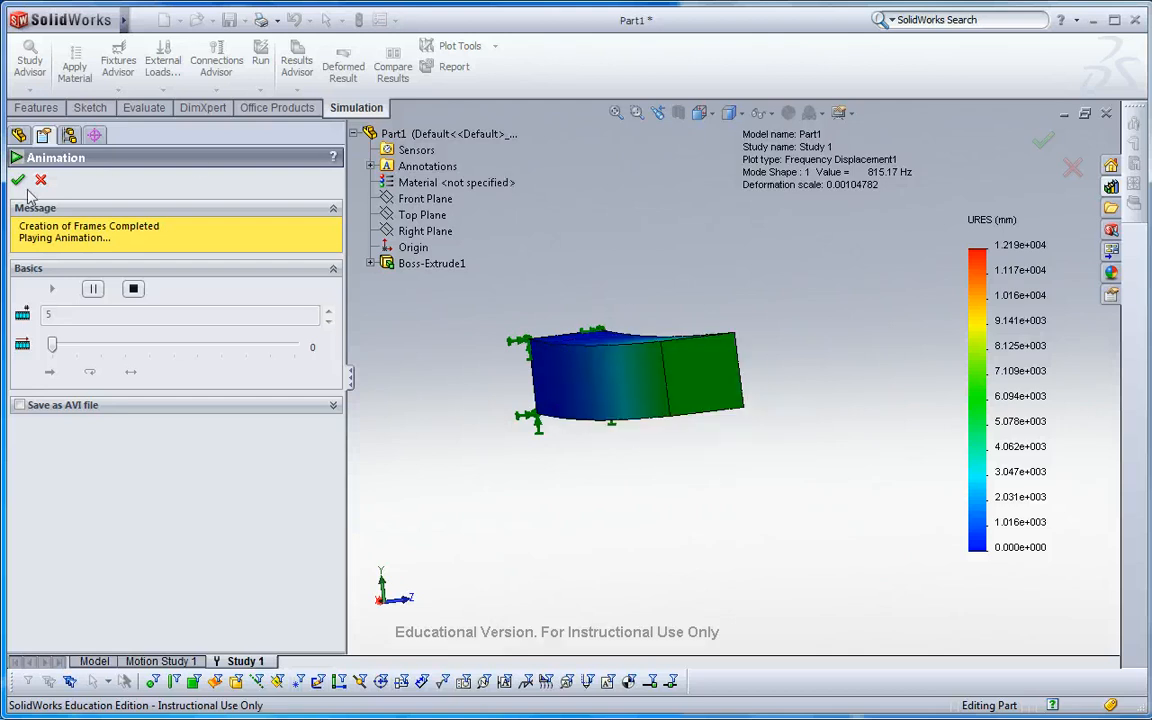
# - Close the mode 1 animation and display the Displacement5 plot at 7096 Hz
pyautogui.click(18, 180)
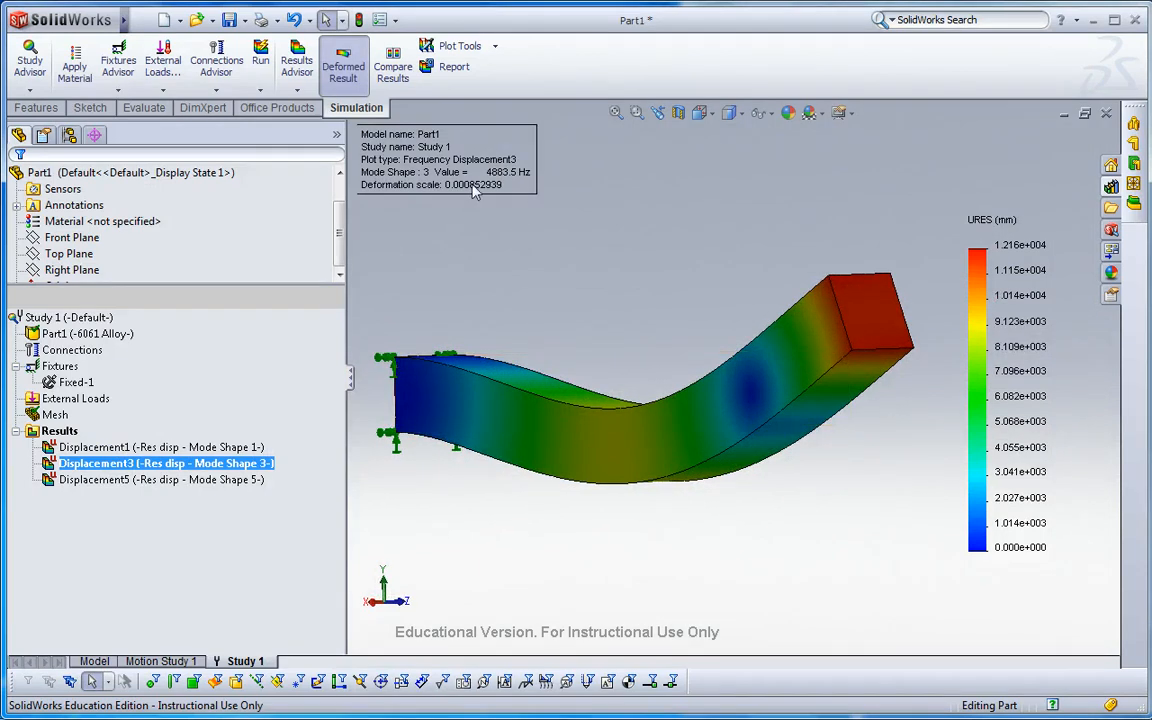
pyautogui.moveTo(483, 189)
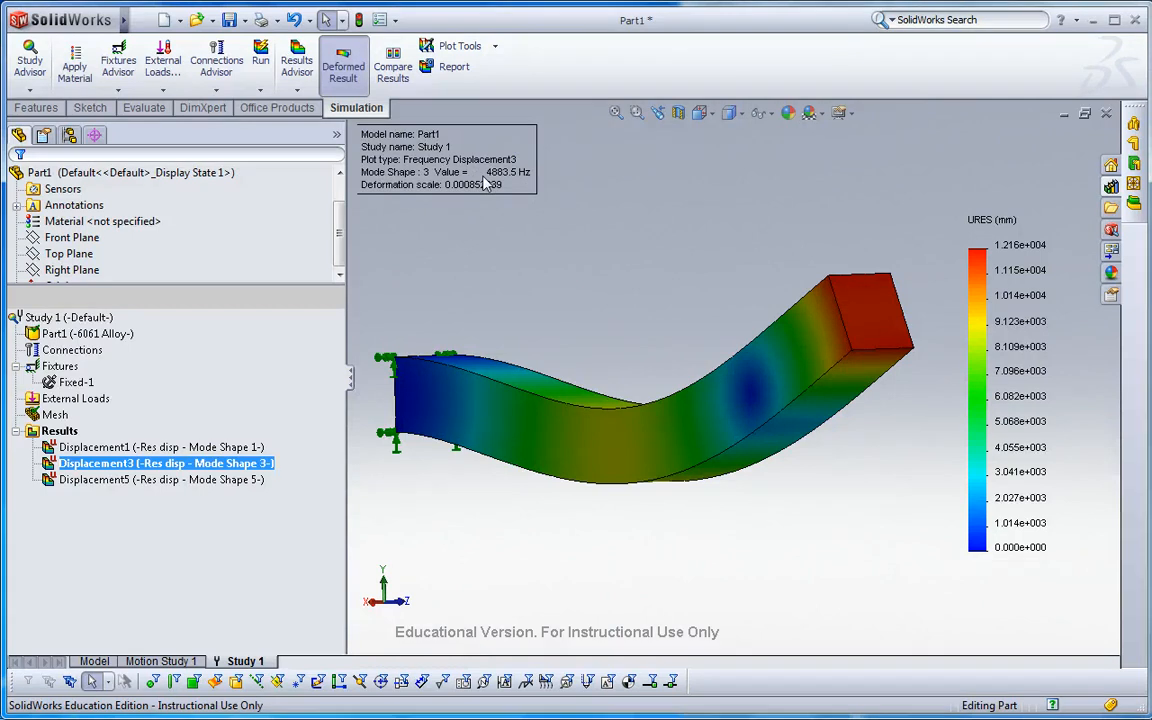
pyautogui.click(160, 479)
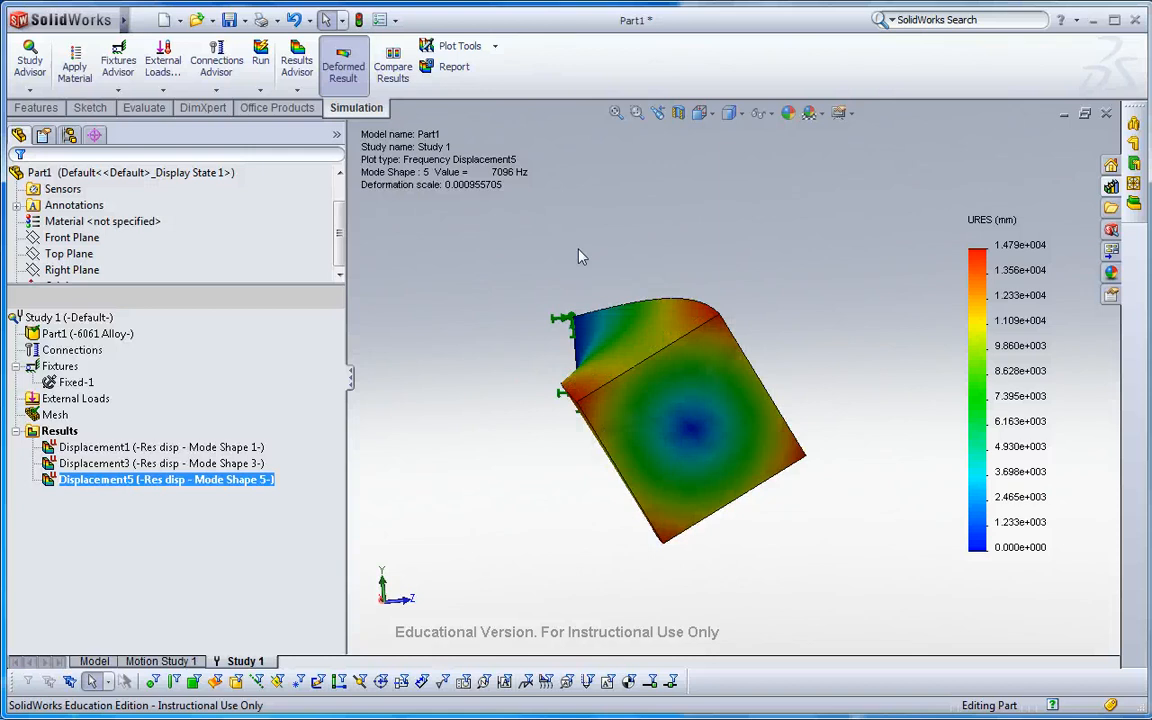
# - Animate the Displacement5 plot of the bar twisting at 7096 Hz
pyautogui.rightClick(165, 479)
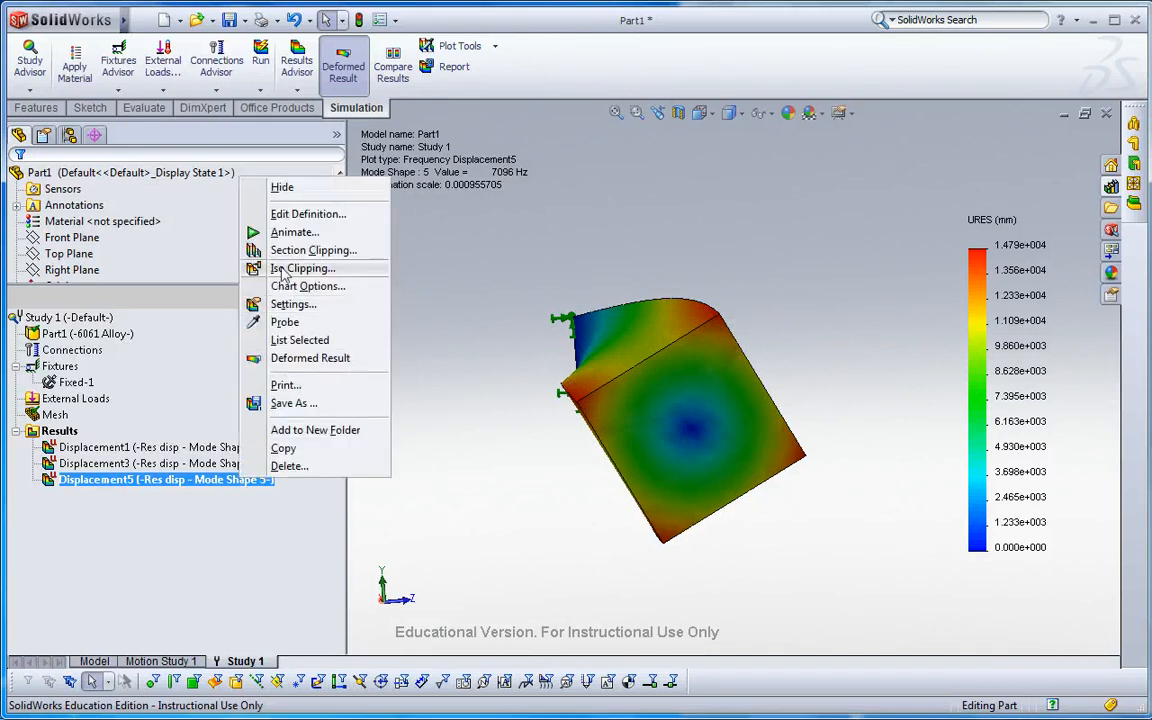
pyautogui.click(294, 232)
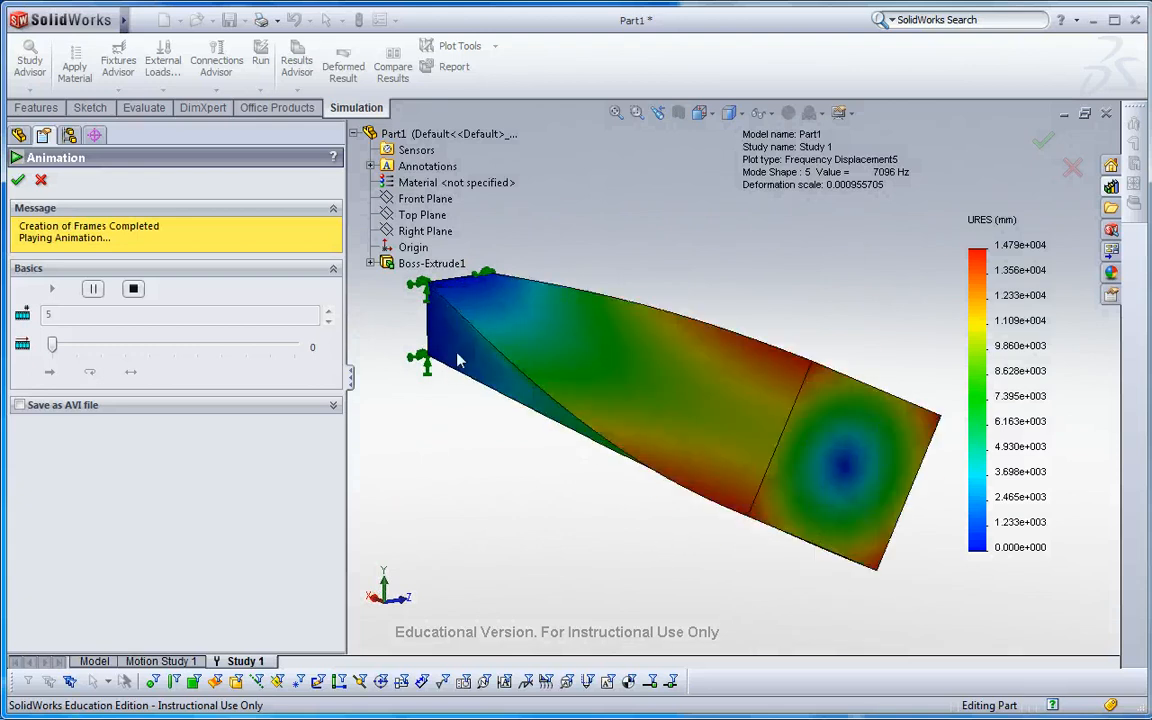
# - Close the Animation PropertyManager to end the mode 5 animation at 7096 Hz
pyautogui.click(17, 179)
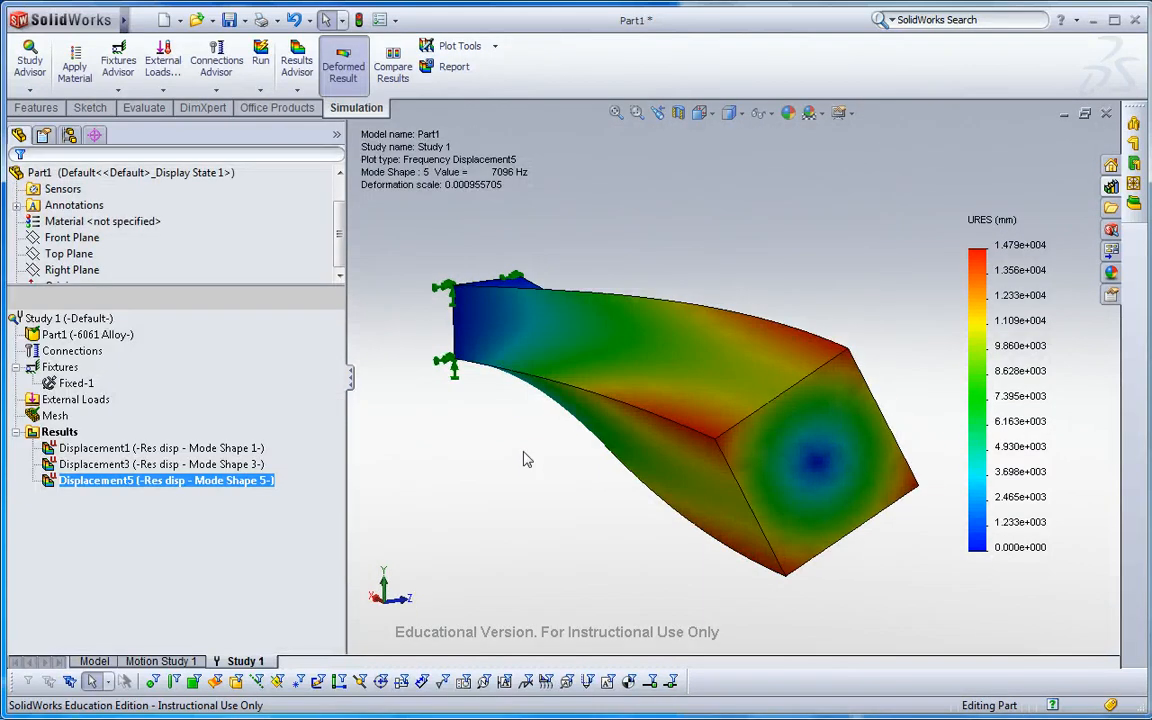
pyautogui.moveTo(480, 463)
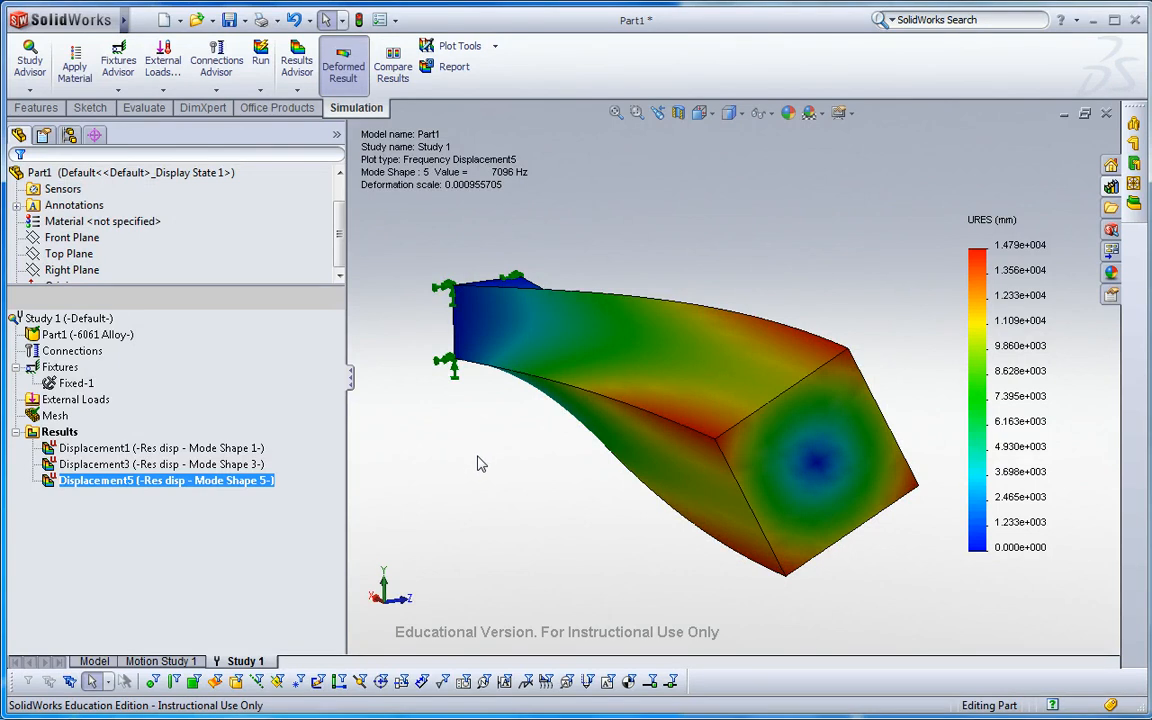